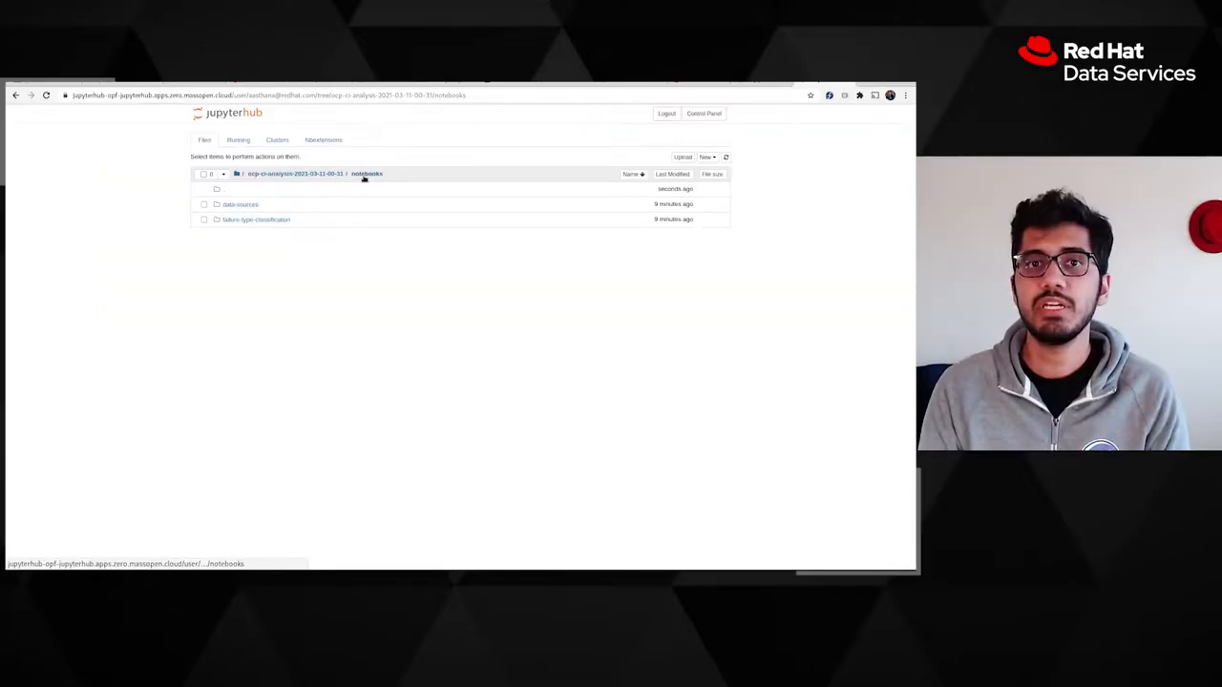
- Browse the ocp-ci-analysis project's docs folder, return to root, and look into src
click(294, 172)
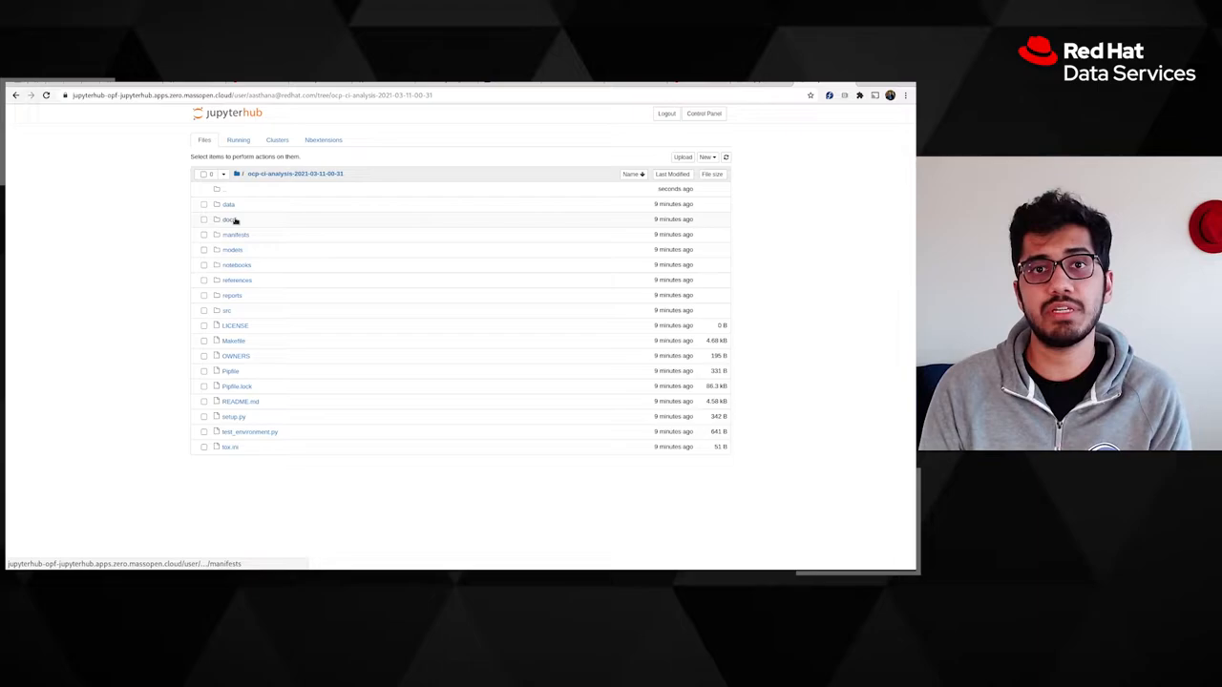
click(229, 217)
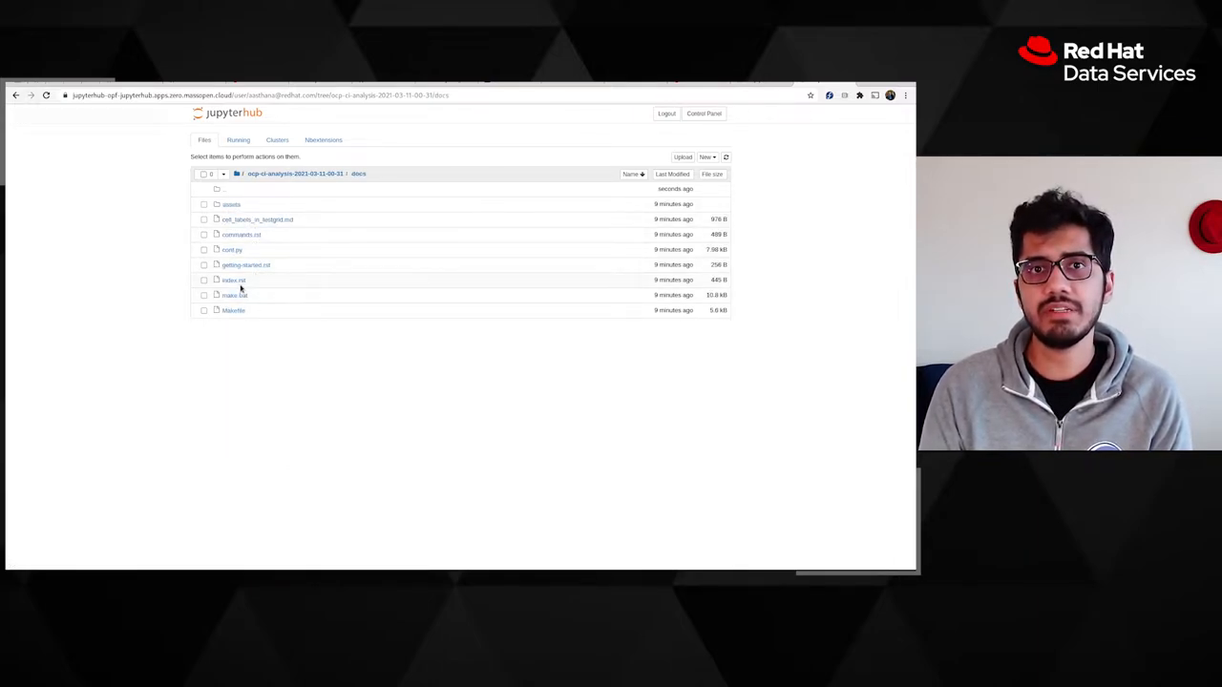
click(233, 294)
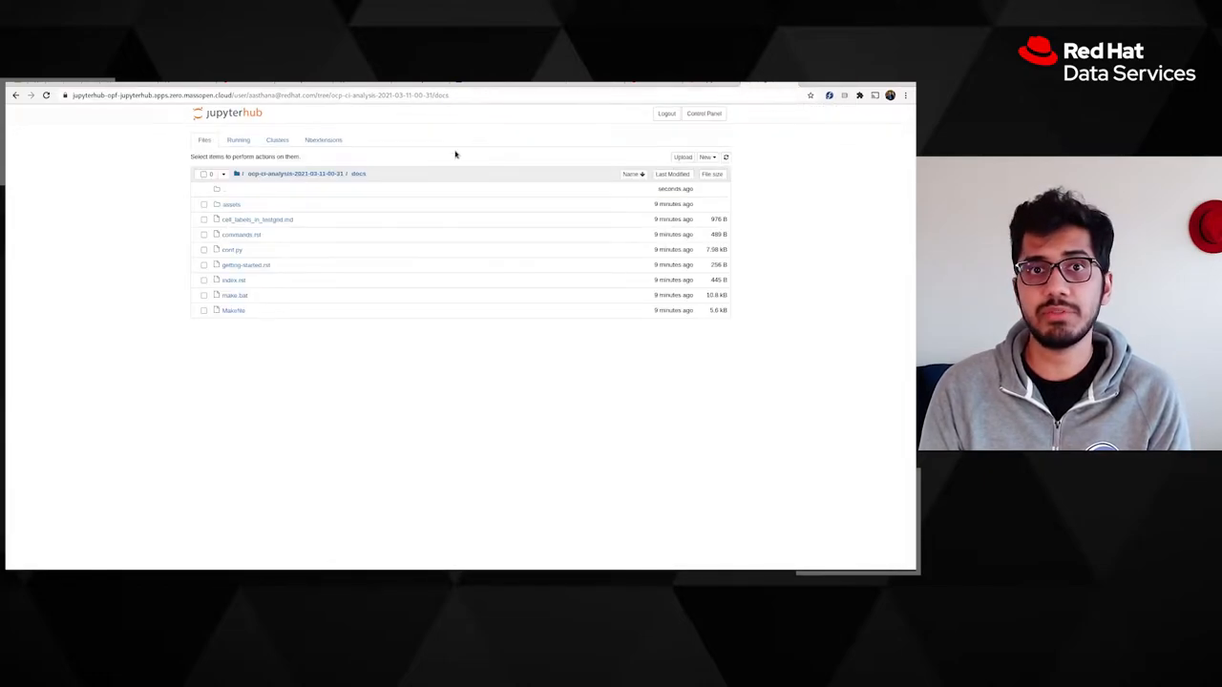
mouse_move(244, 264)
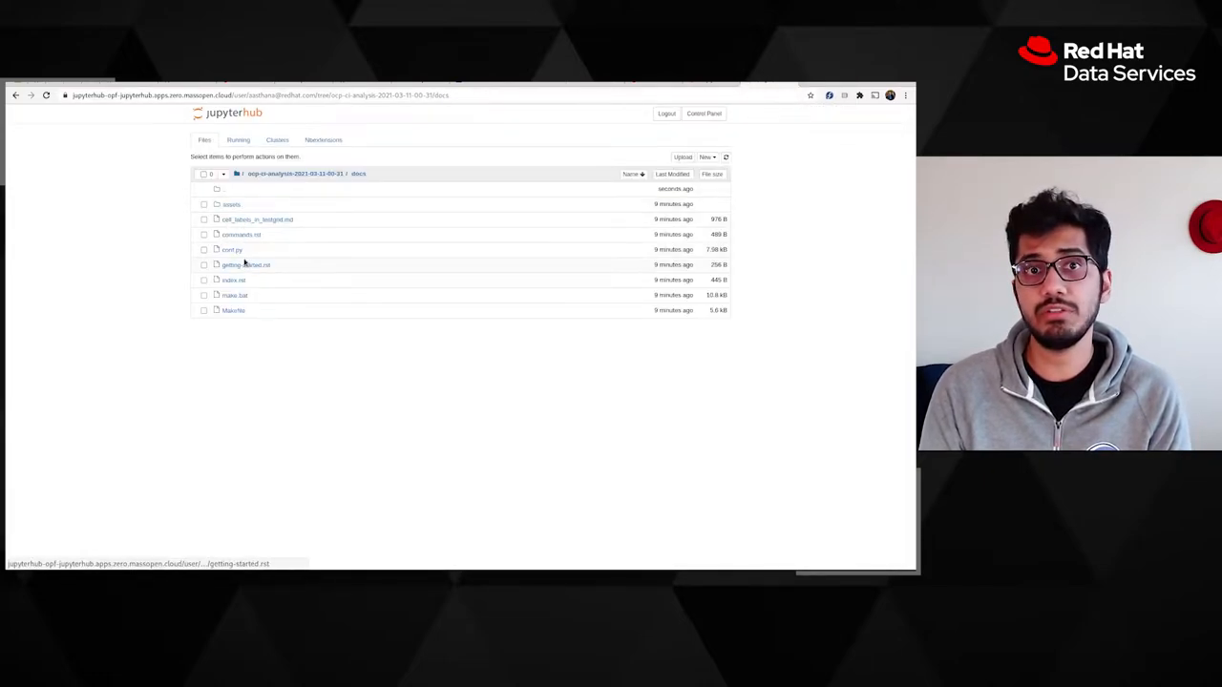
click(260, 218)
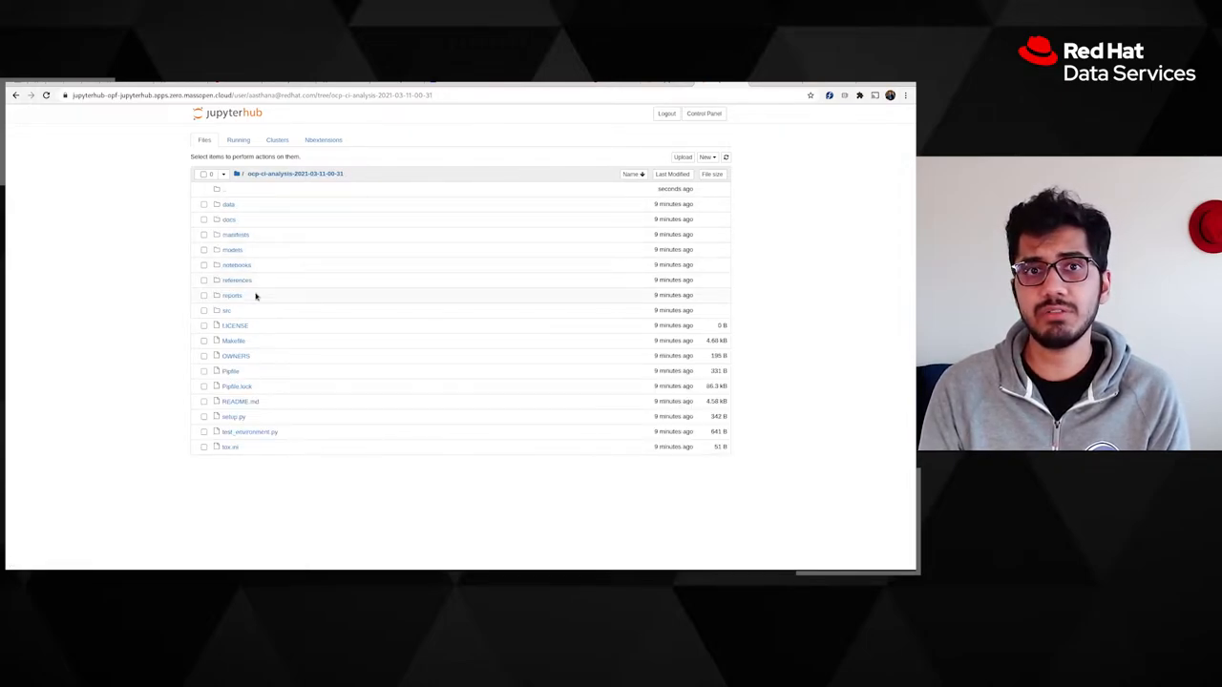
click(225, 310)
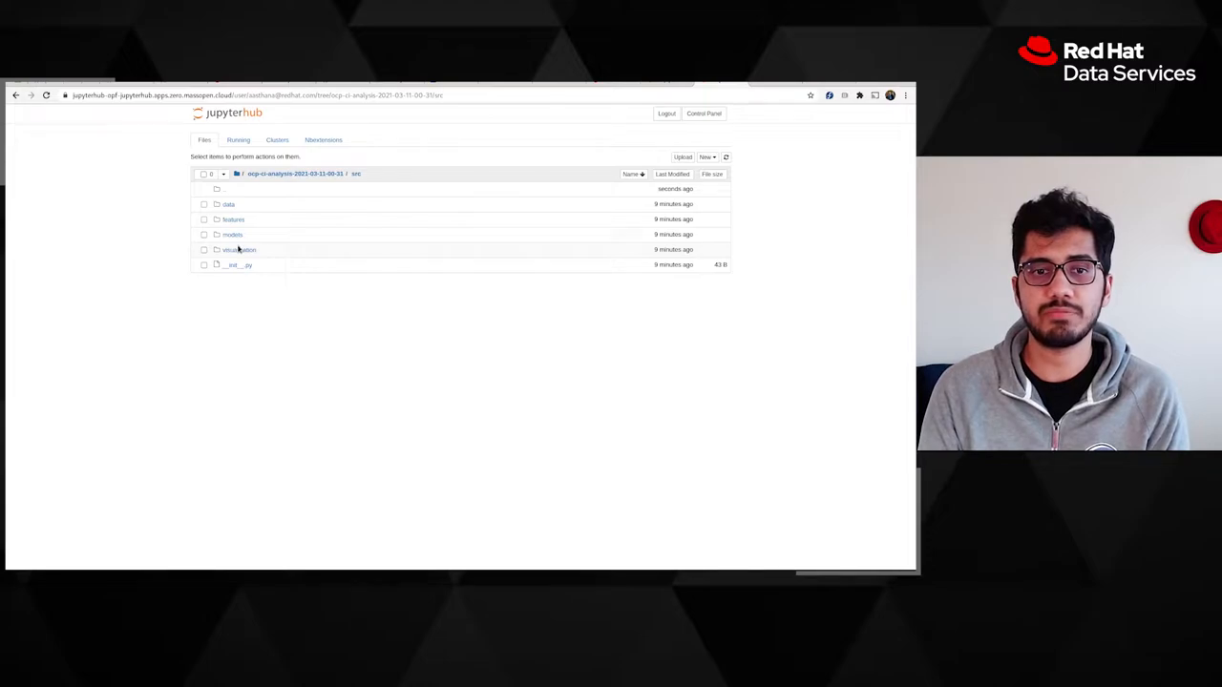
- Move to the Argo CD view and then the repository's open pull requests list
click(515, 92)
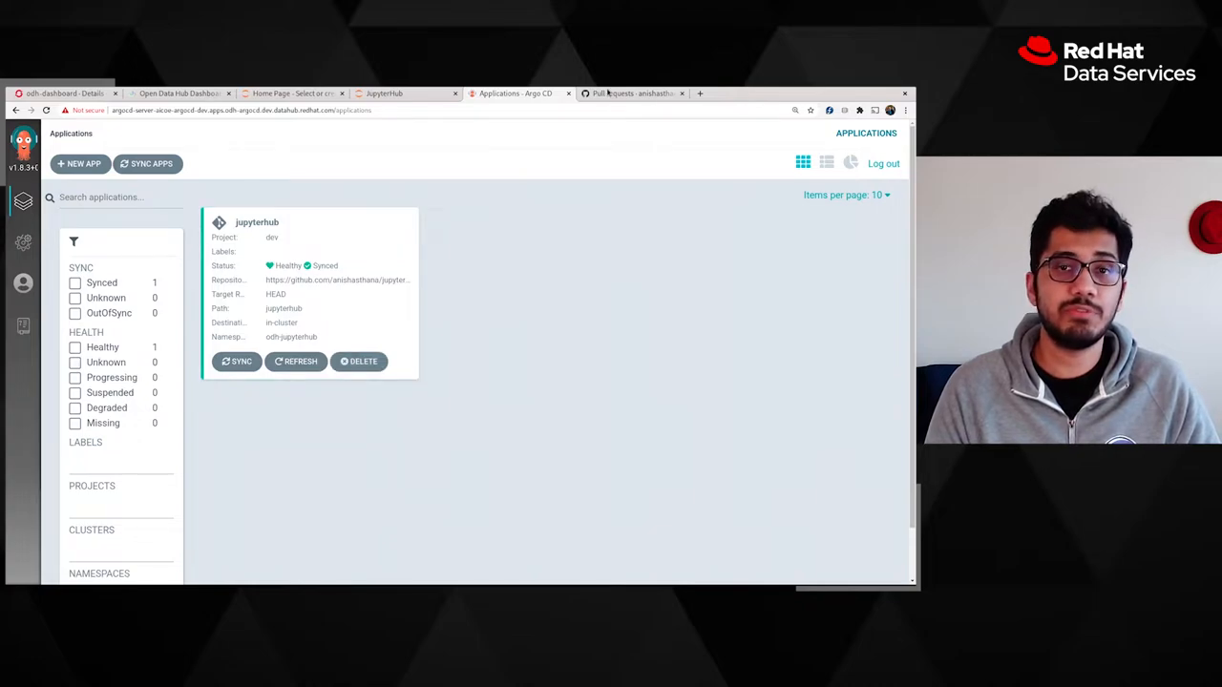
click(630, 91)
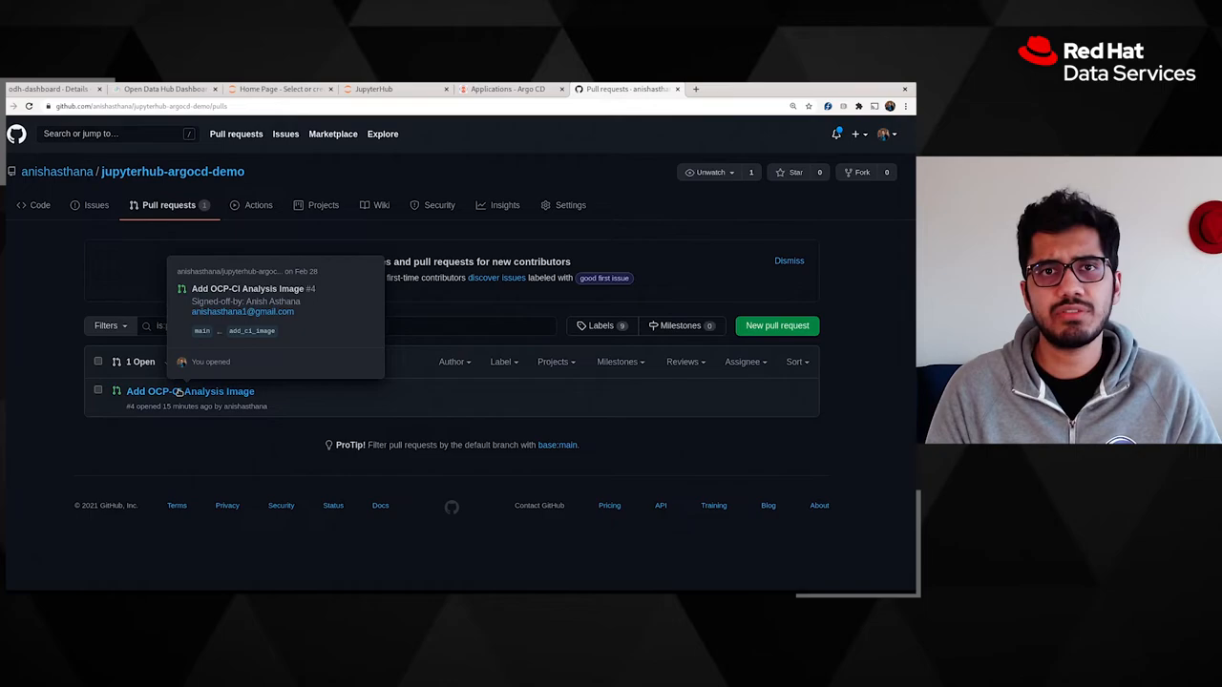
- Review the files changed in the Add OCP-CI Analysis Image pull request #4
click(189, 392)
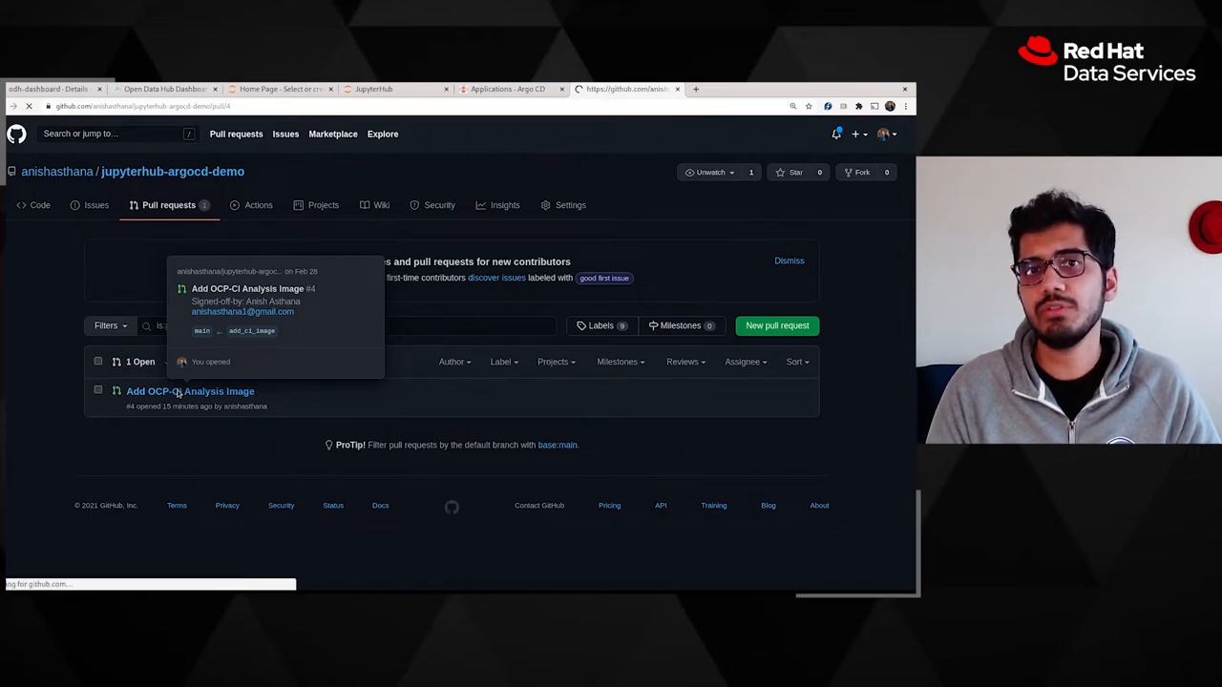
click(189, 392)
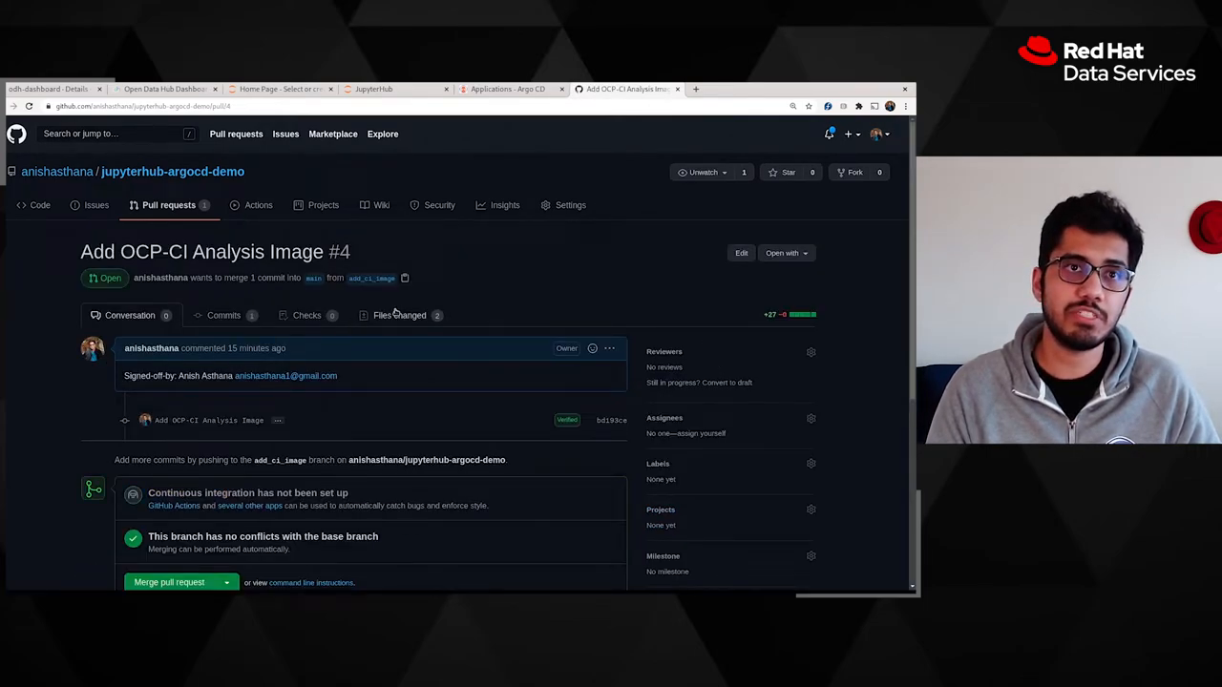
click(399, 315)
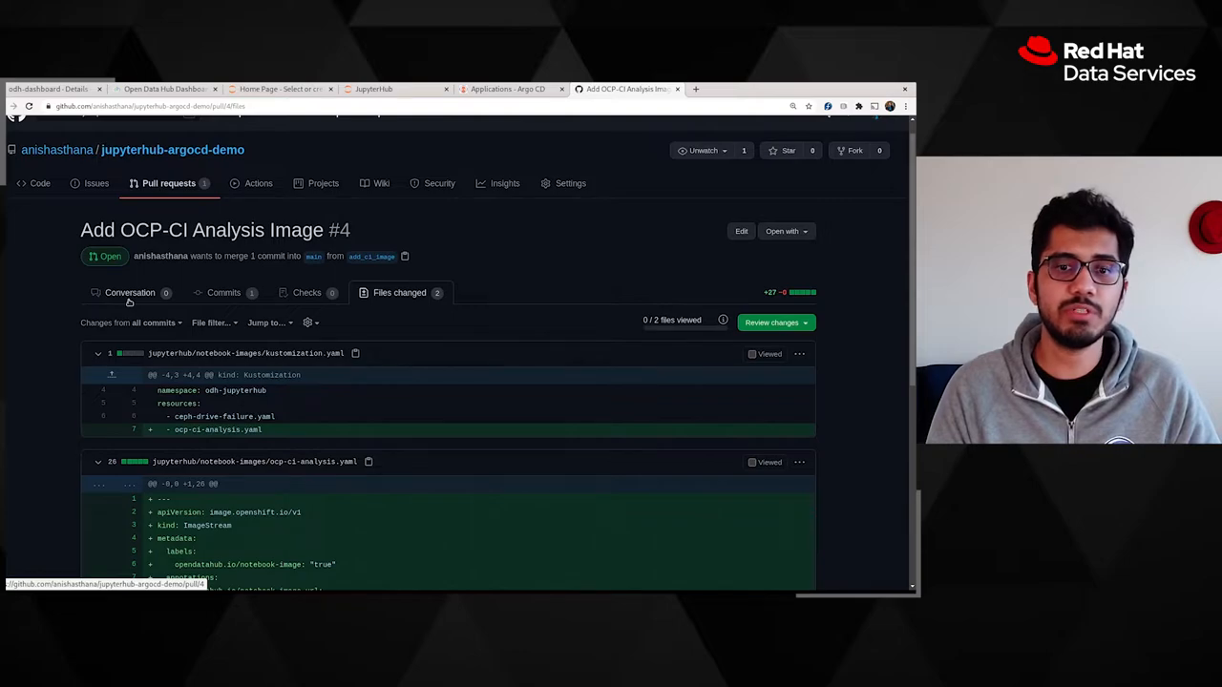
click(130, 292)
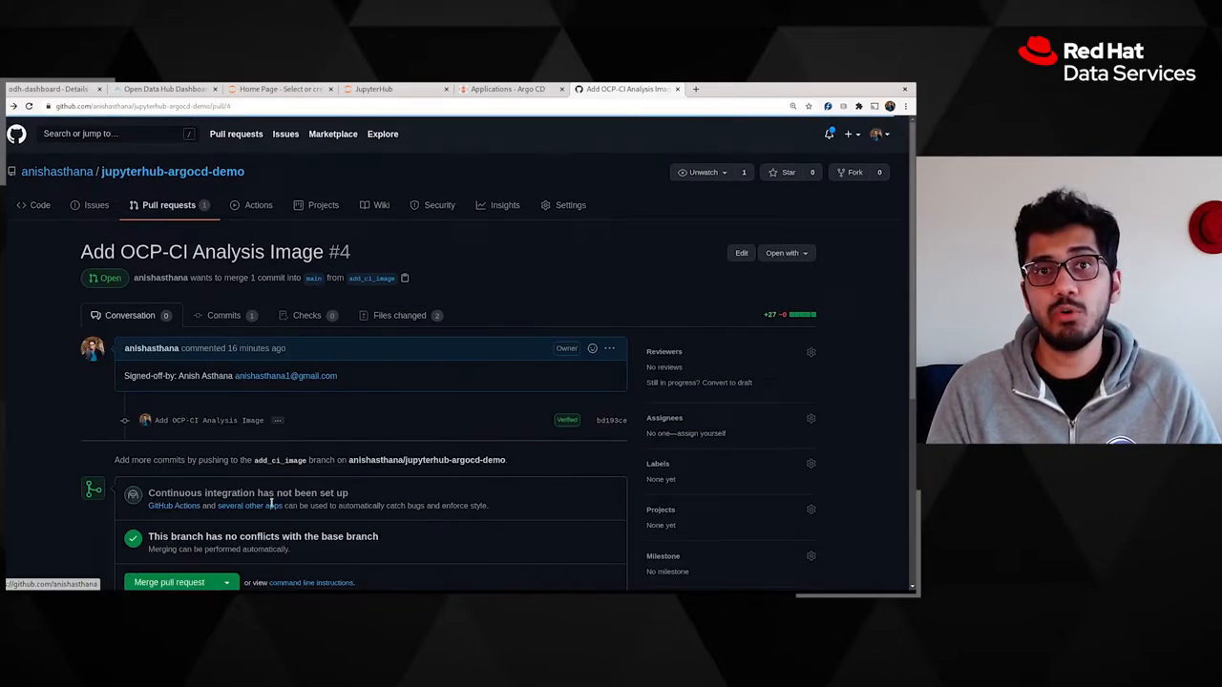
- Merge the pull request and delete its add_ci_image branch
click(168, 582)
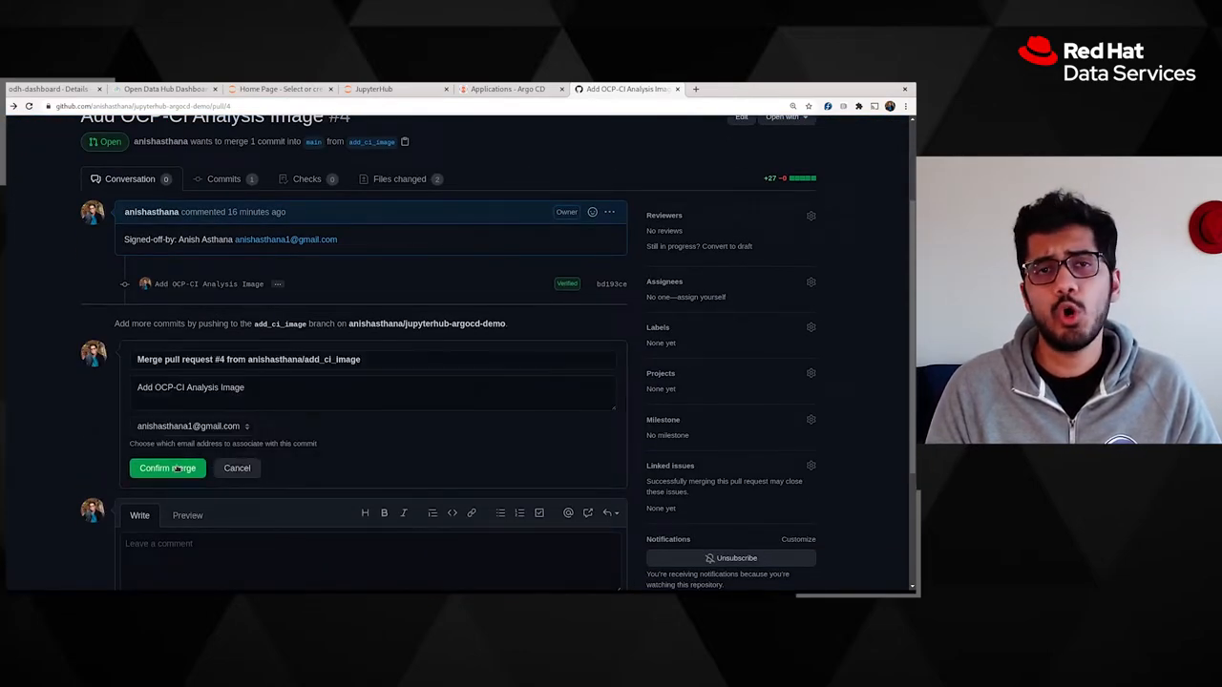
click(168, 468)
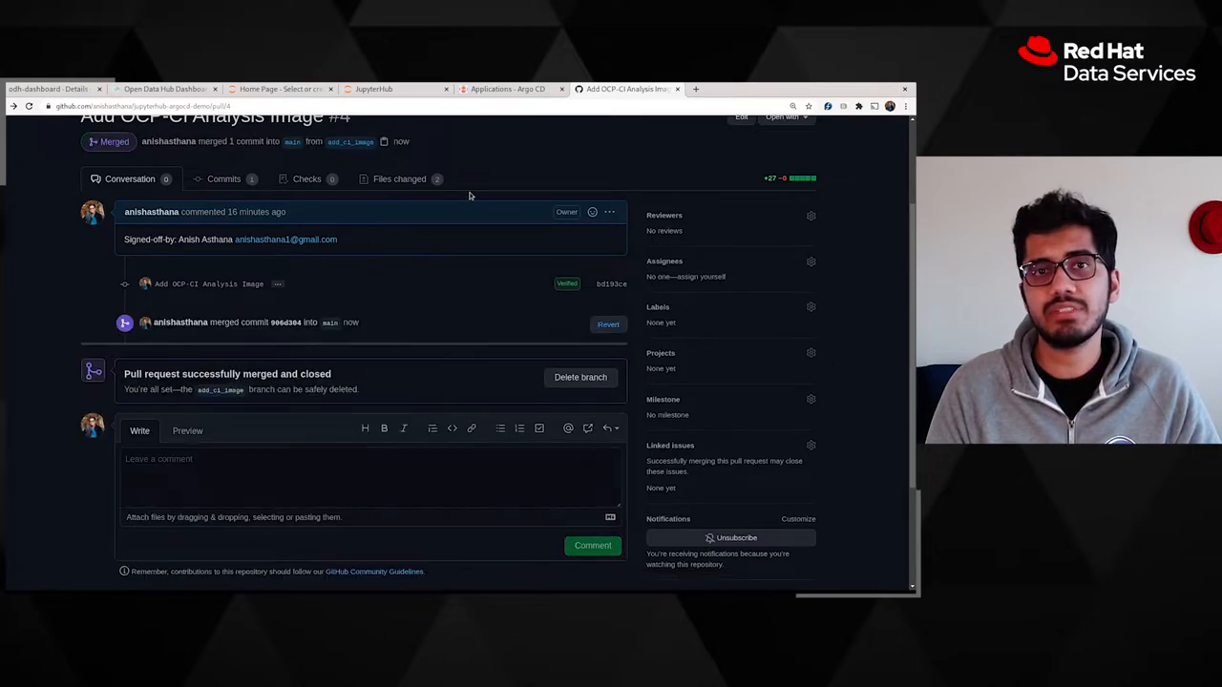
click(581, 376)
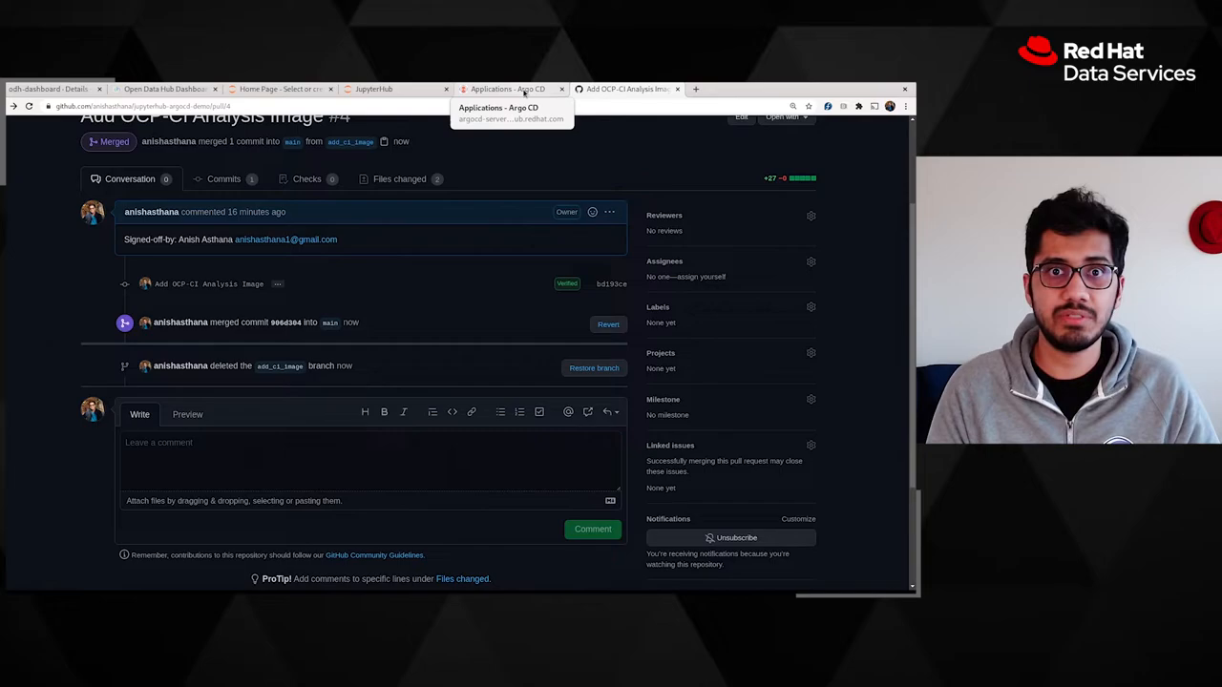
- Check the ocp-ci-analysis folder in JupyterHub, then go to the Open Data Hub dashboard
click(508, 90)
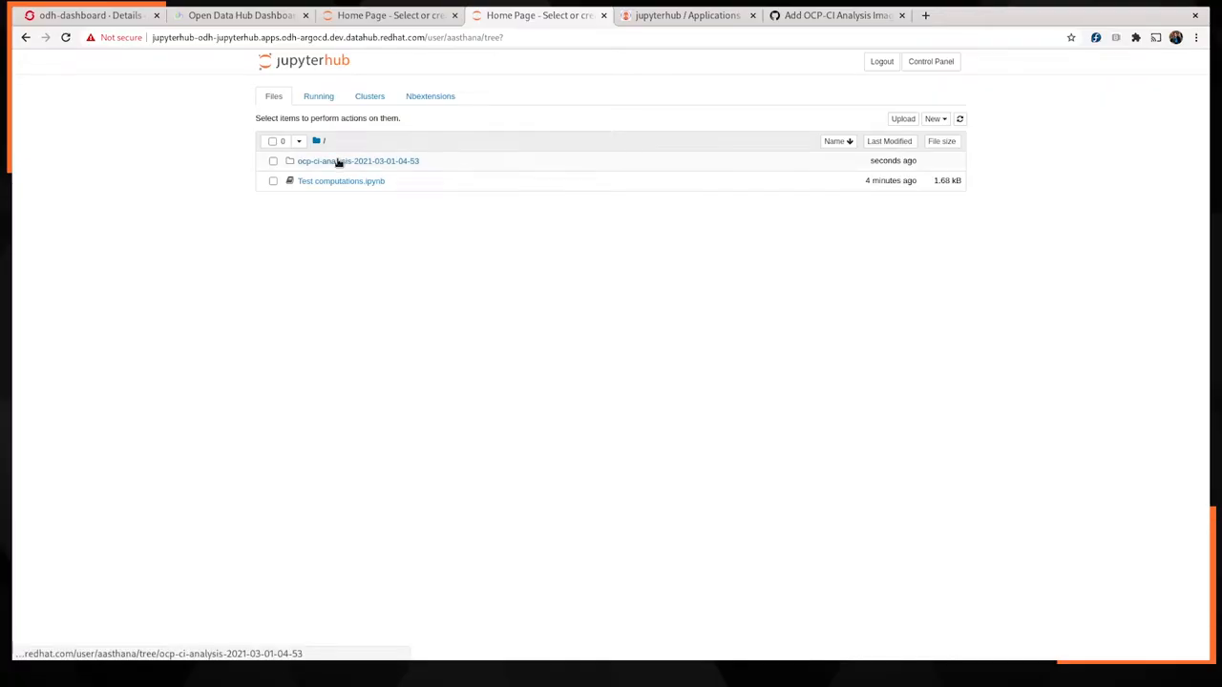
click(359, 160)
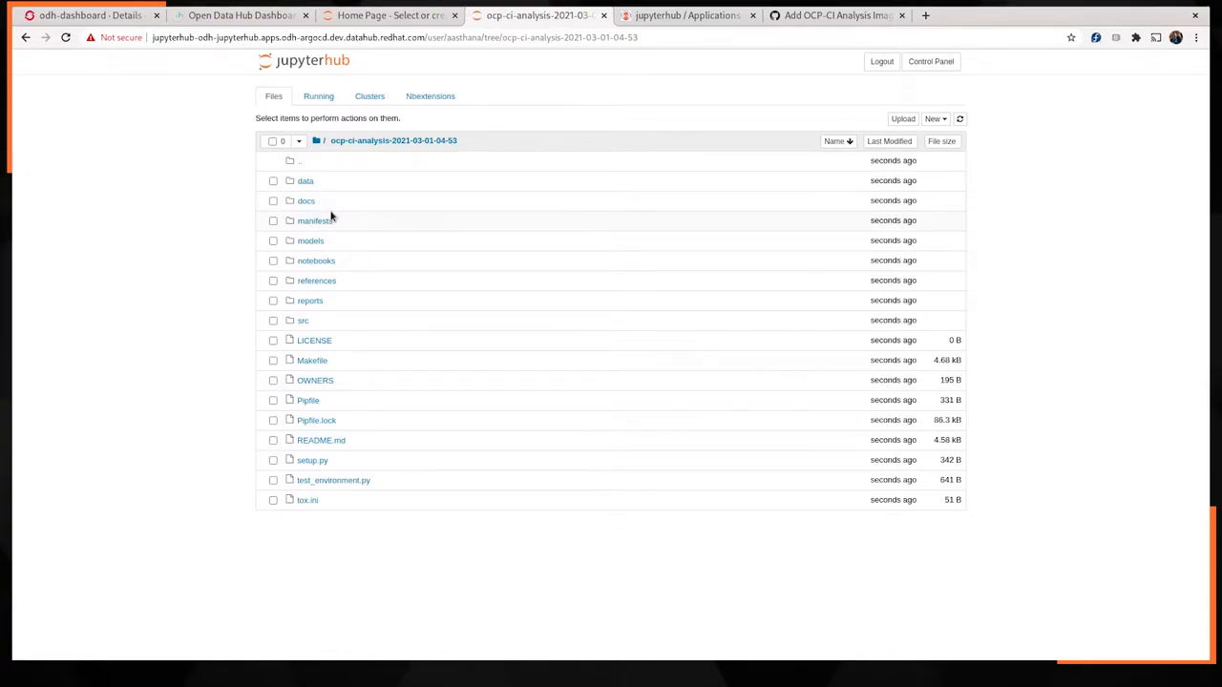
click(240, 15)
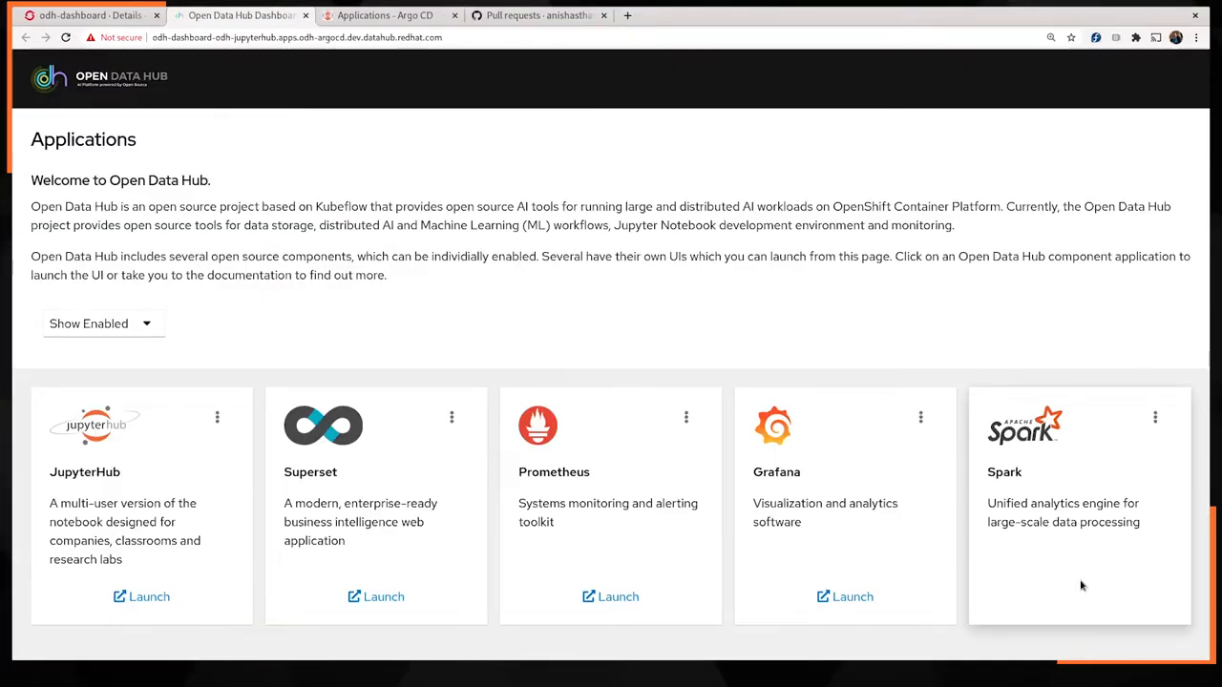
mouse_move(342, 496)
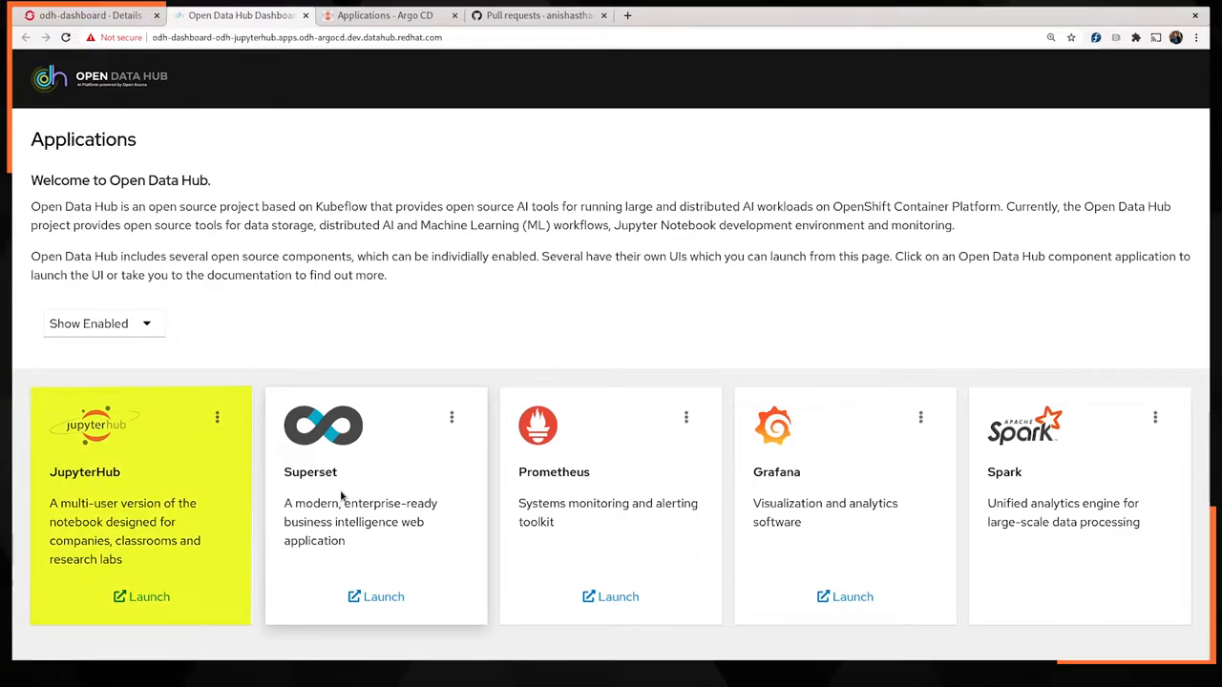
mouse_move(142, 595)
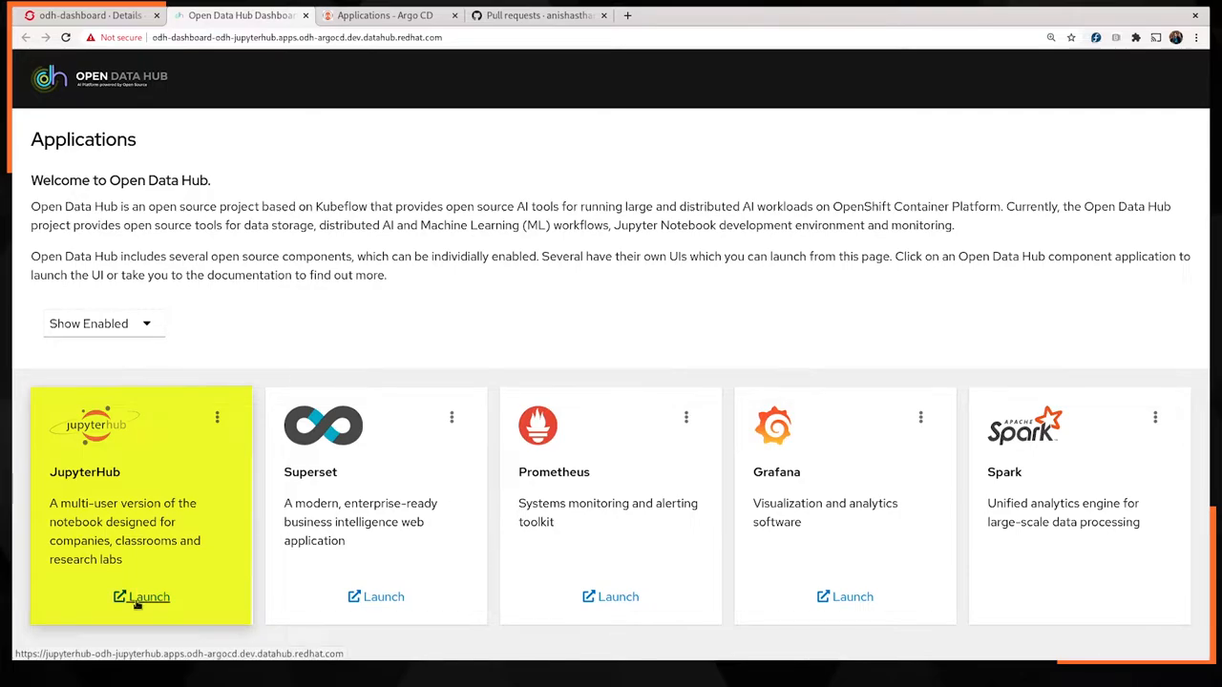
- Launch JupyterHub from the Applications page, reaching its OpenShift sign-in page
click(142, 595)
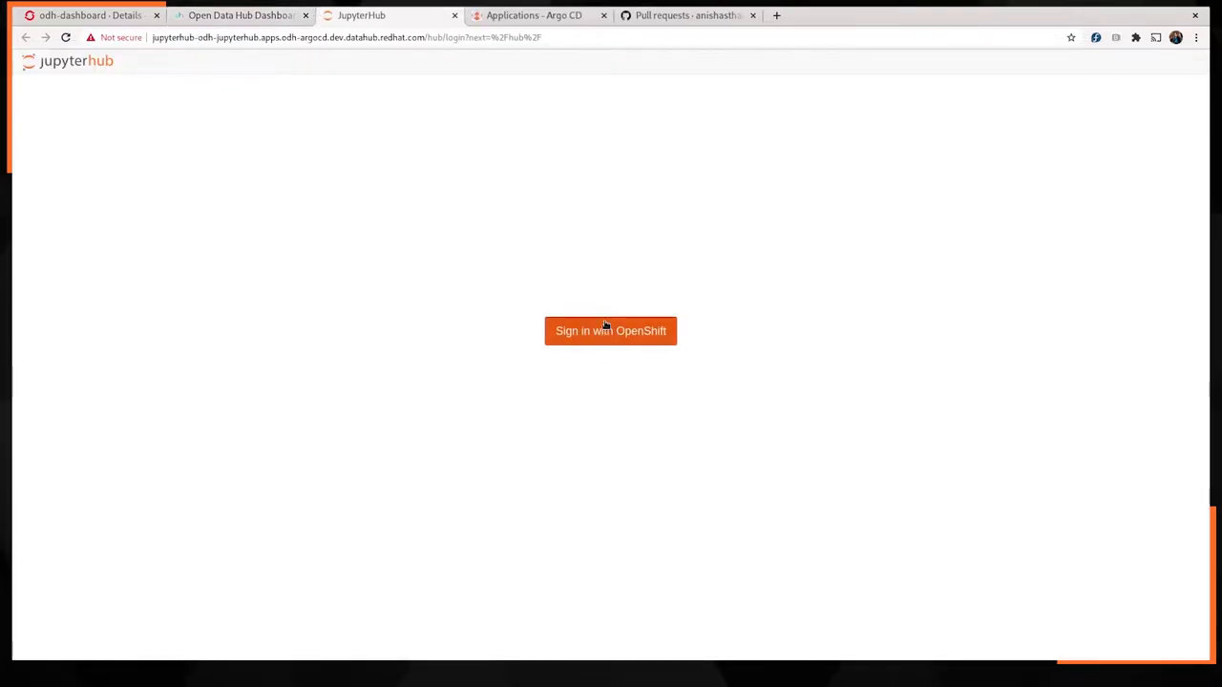
click(611, 330)
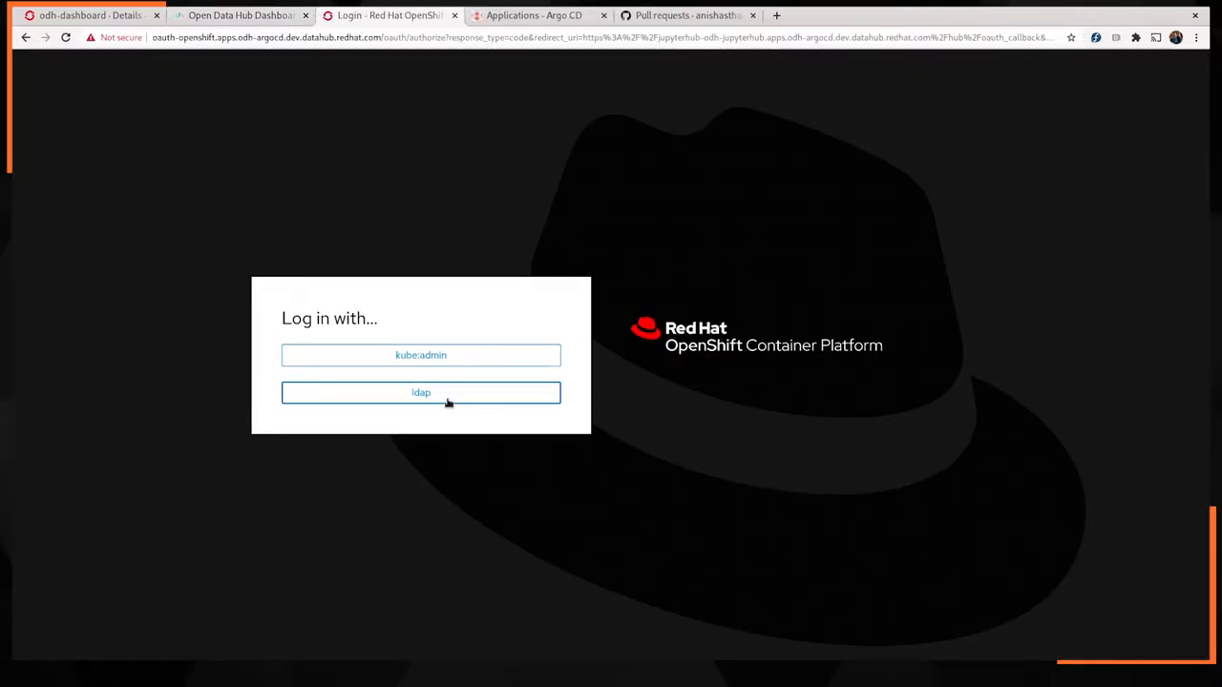
click(420, 393)
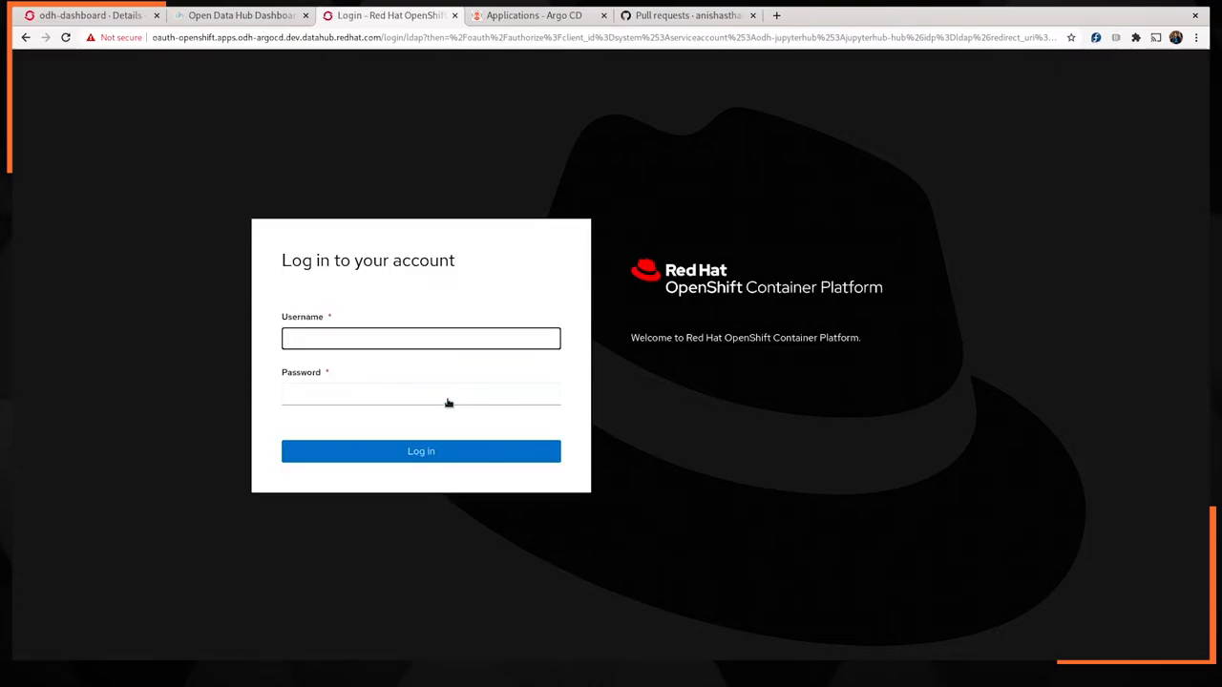
text(aasthana)
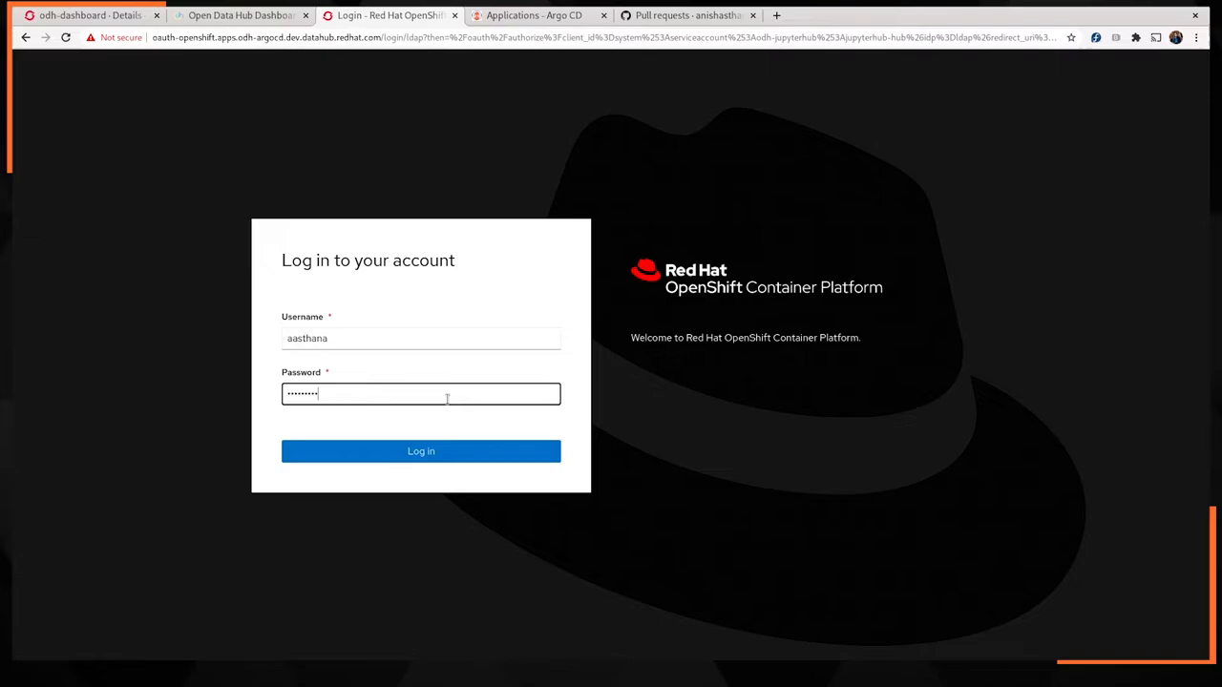
click(420, 450)
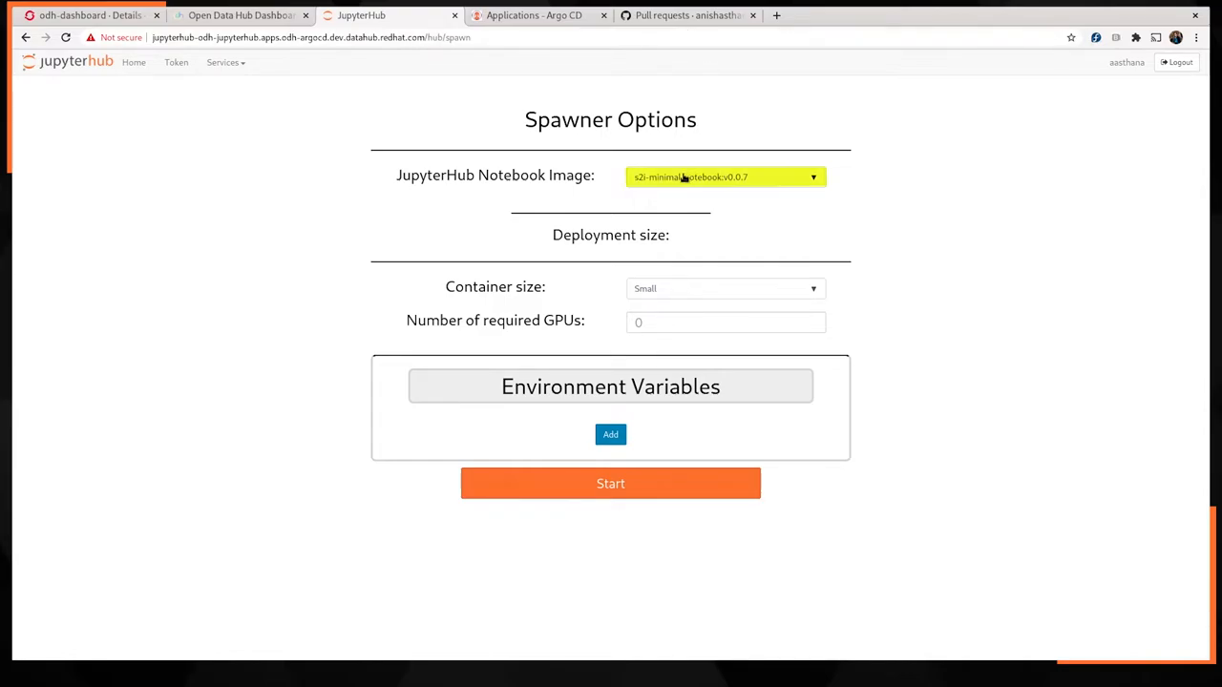
- Choose the s2i-minimal-notebook:v0.0.7 image, review container size and environment variables, and start the server
click(724, 176)
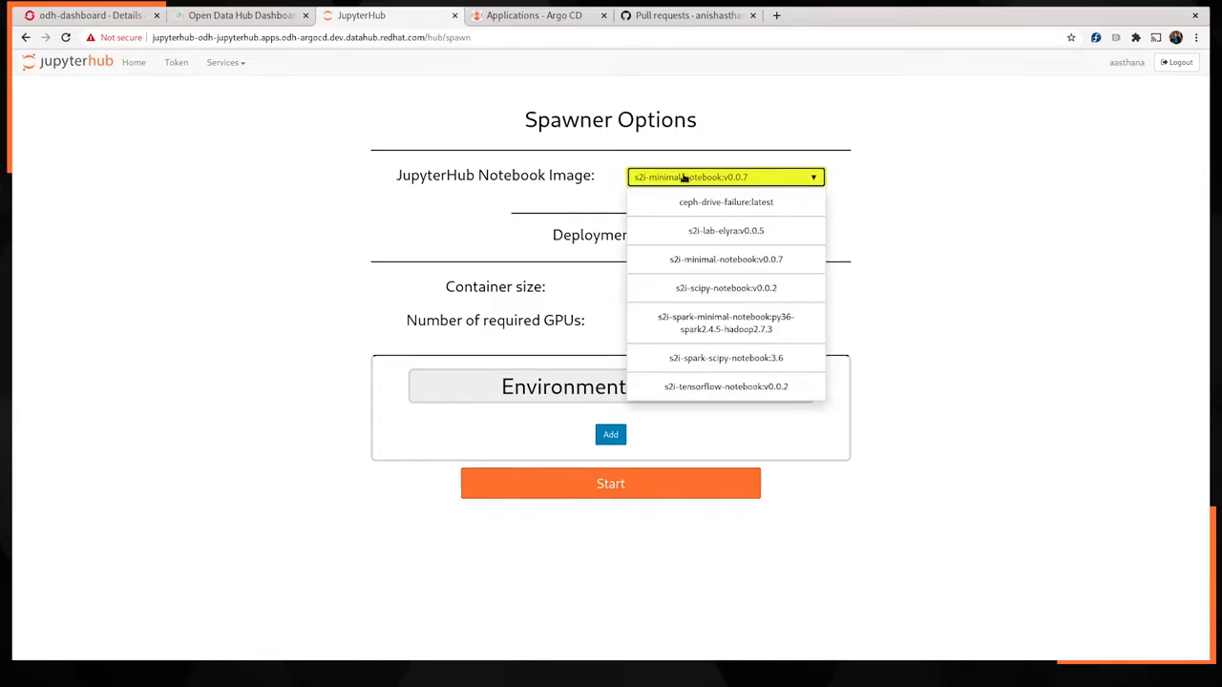
click(726, 260)
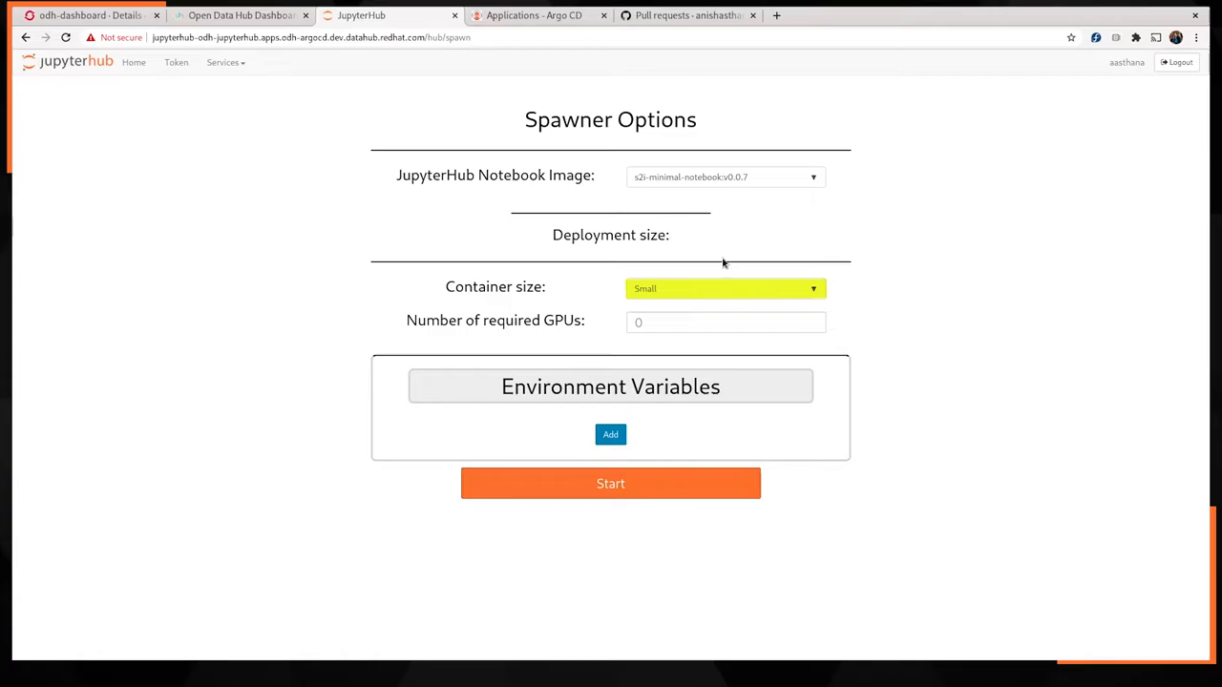
click(726, 321)
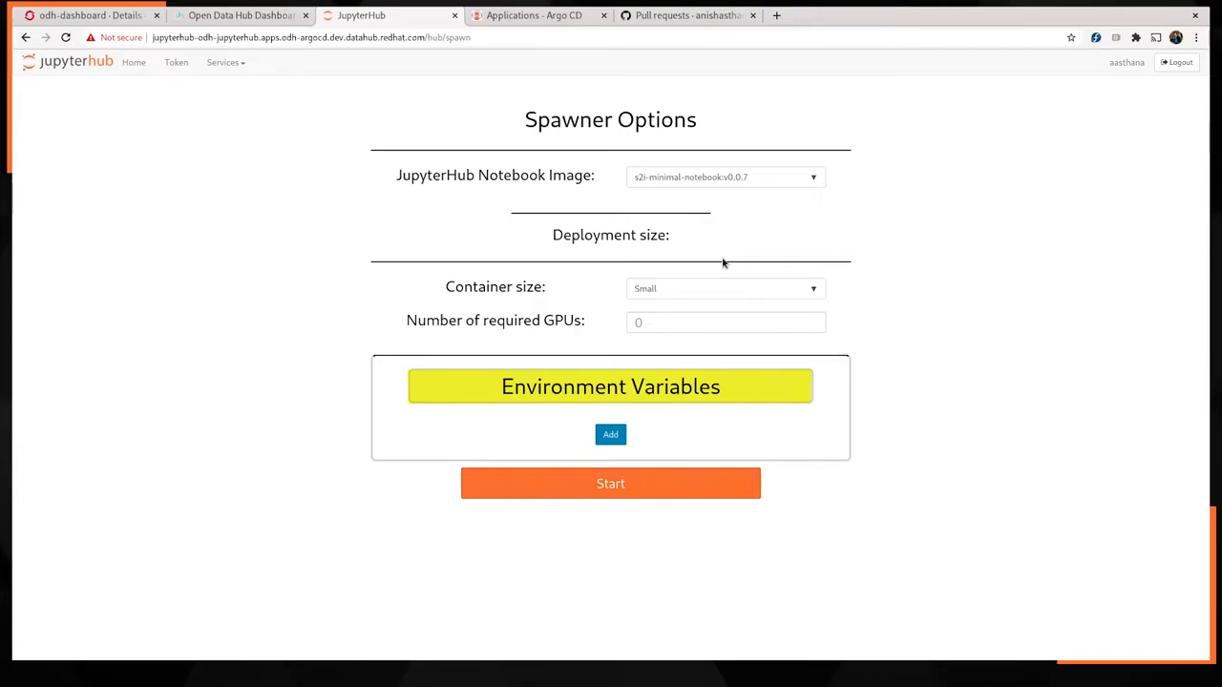
click(611, 483)
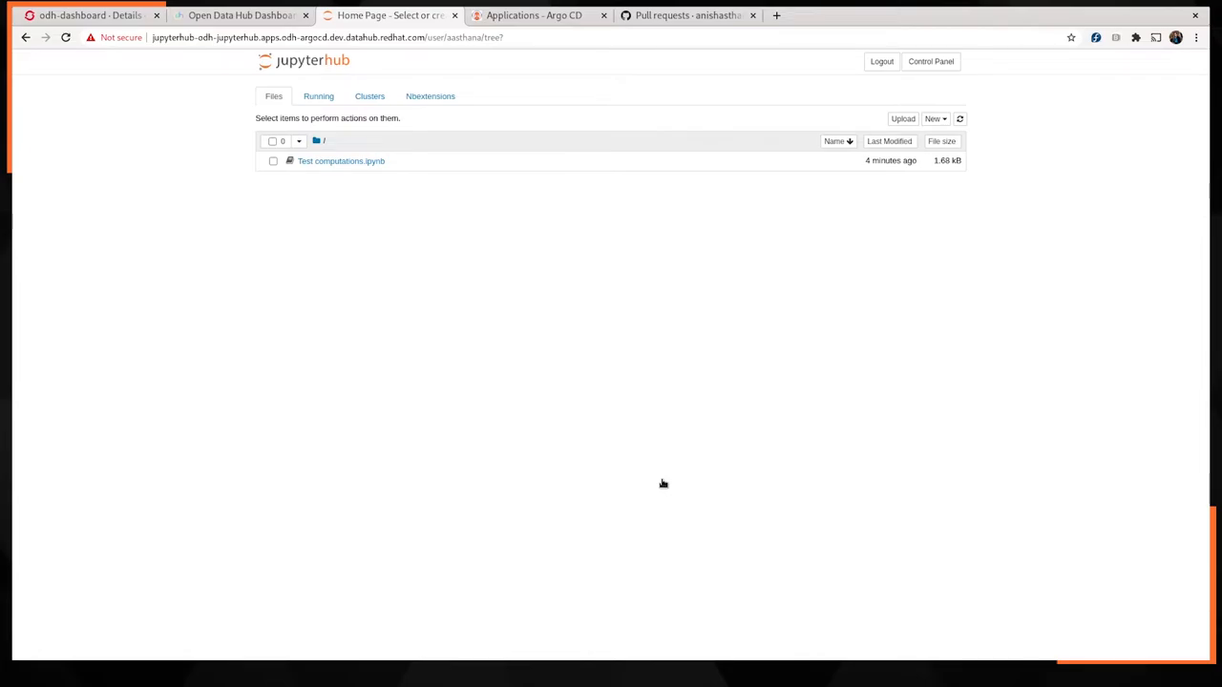
mouse_move(340, 161)
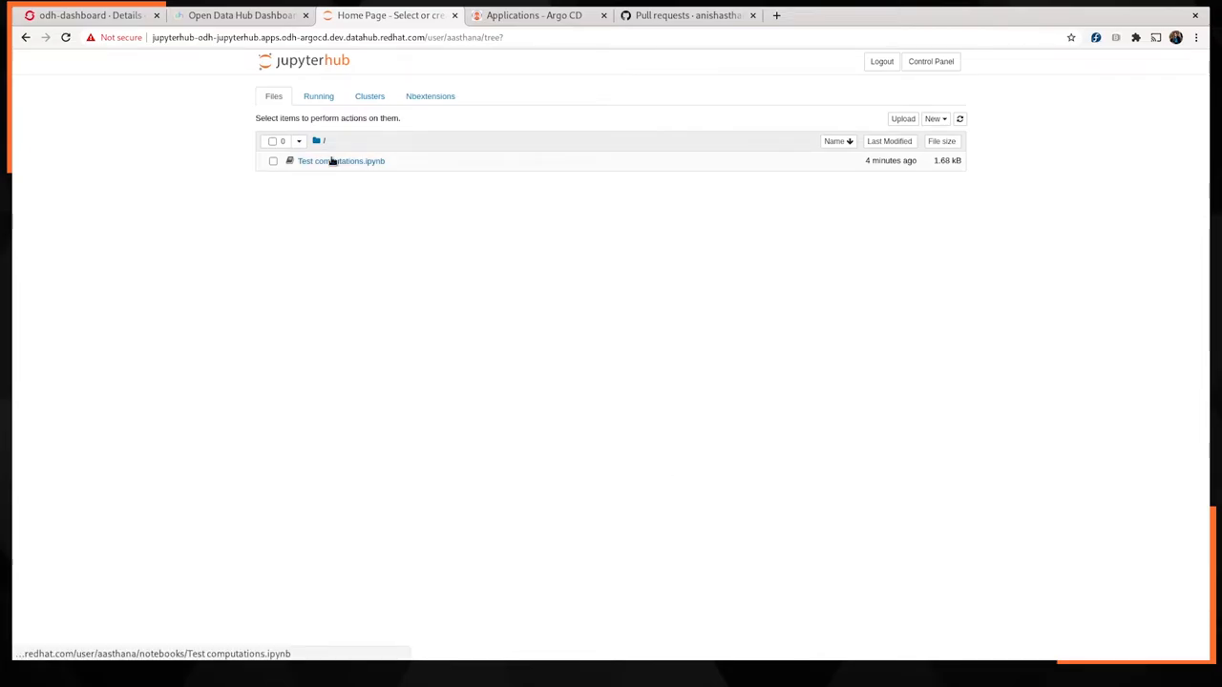
mouse_move(340, 160)
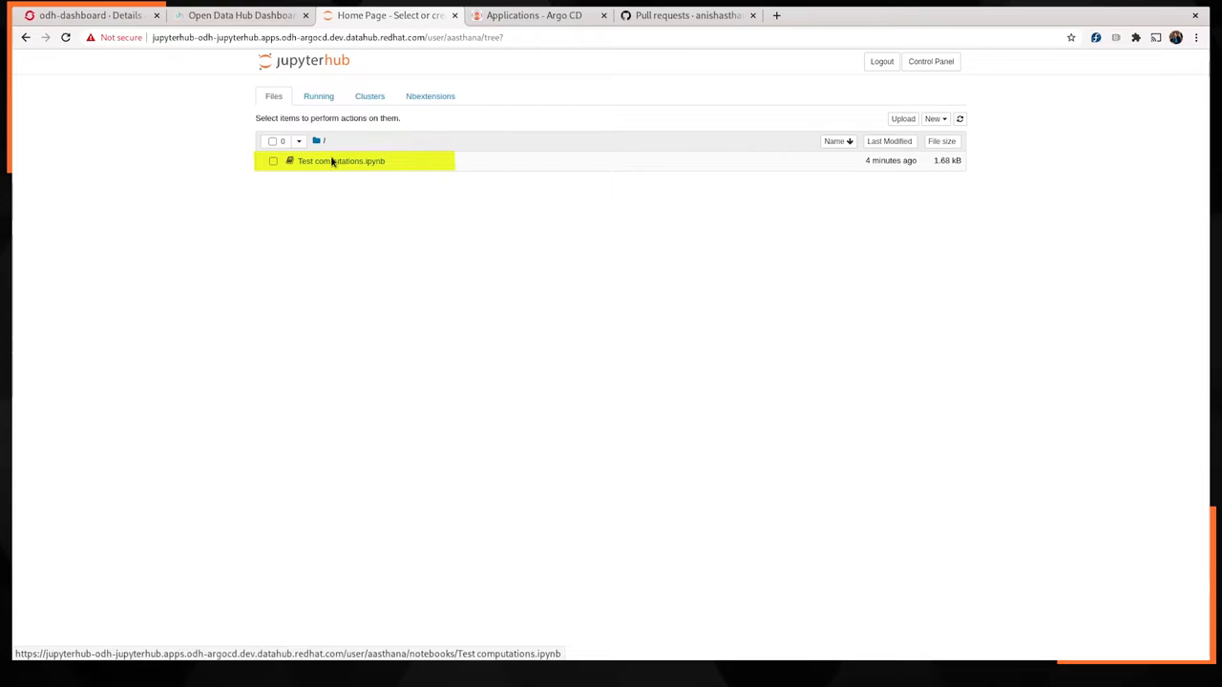
- Open Test computations.ipynb from the Files list
click(340, 160)
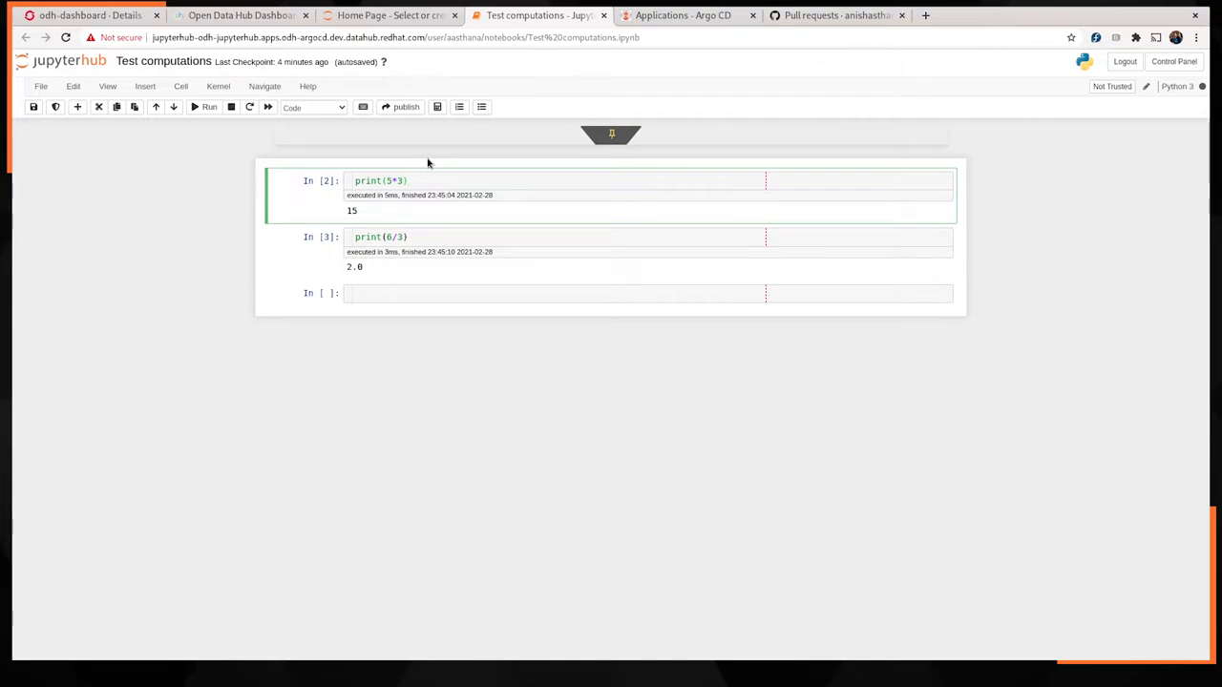
- Edit the division cell to print(6/2) and rerun it to output 3.0
click(210, 107)
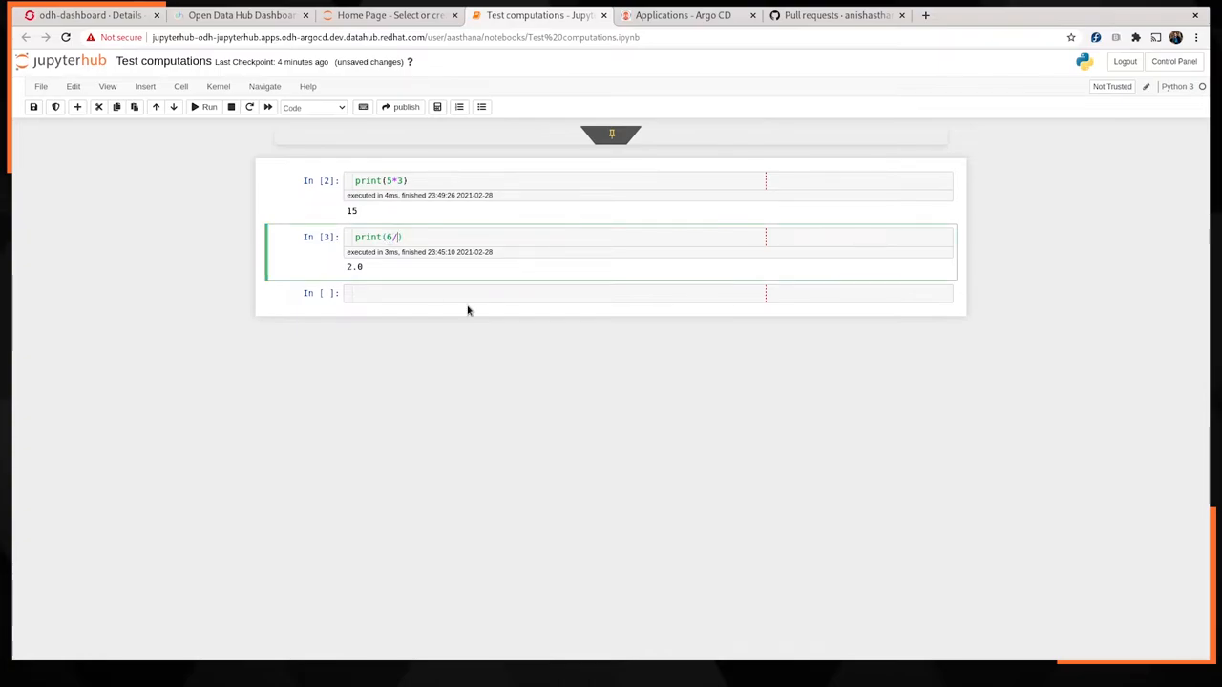
click(210, 107)
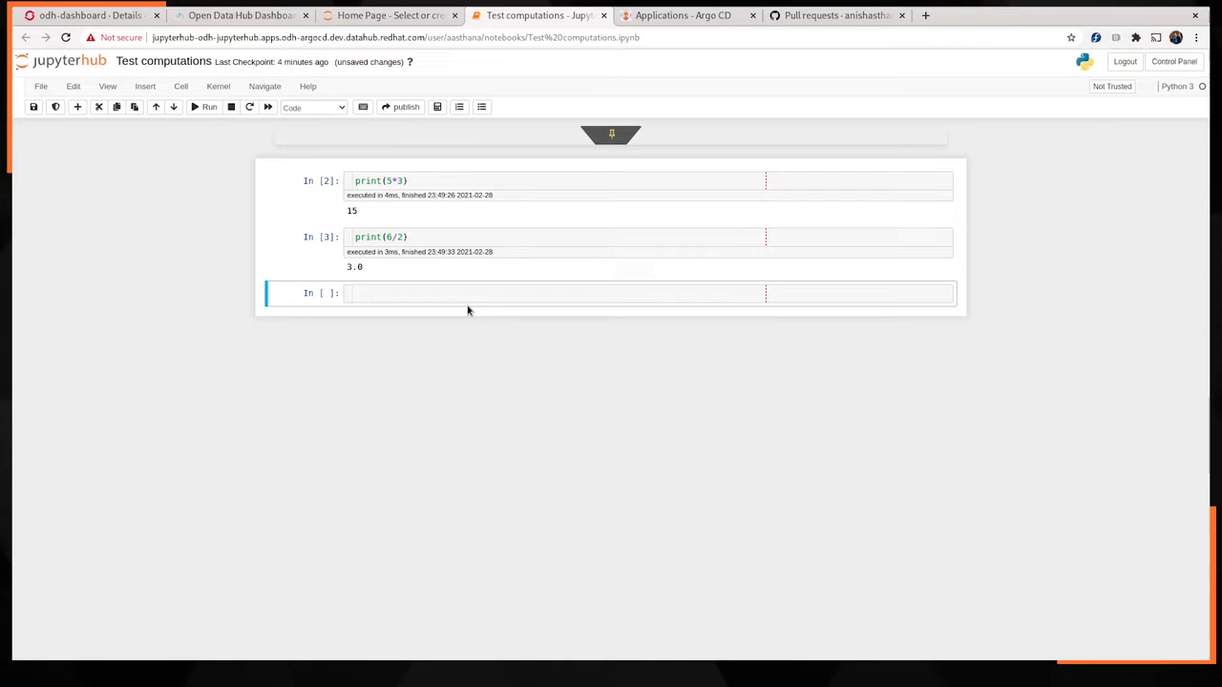
mouse_move(640, 280)
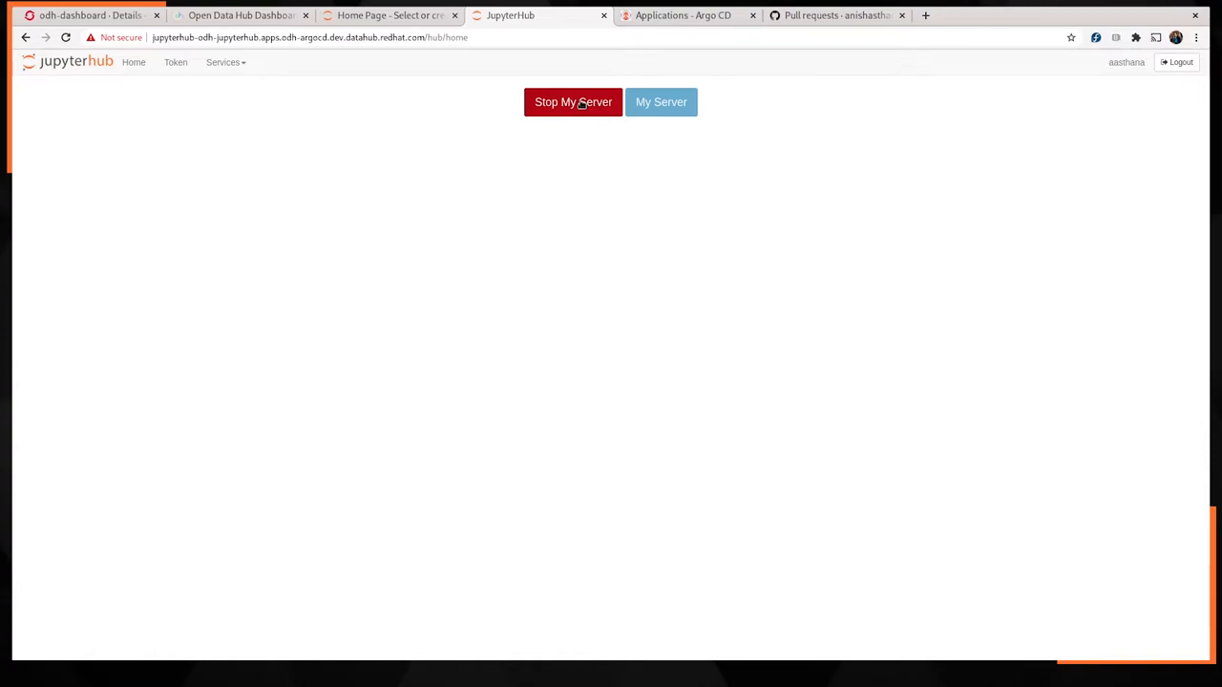
- Stop My Server and log out of JupyterHub, then move to the Argo CD applications page
click(573, 103)
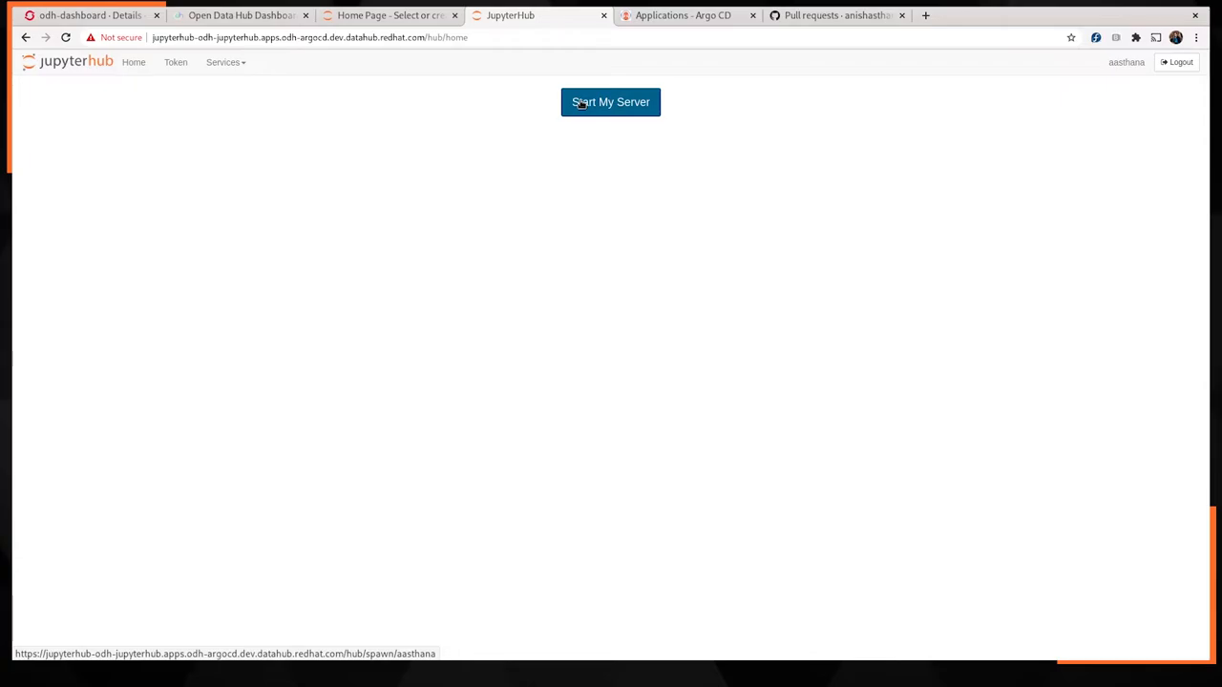
mouse_move(1081, 29)
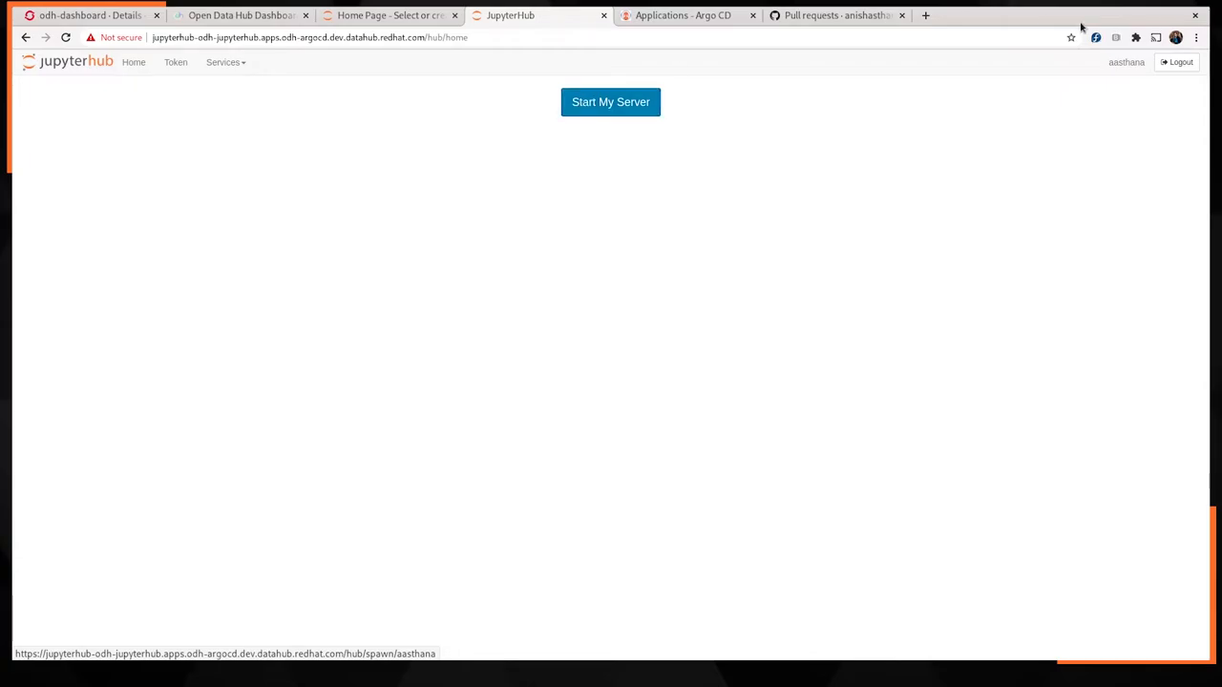
click(1176, 61)
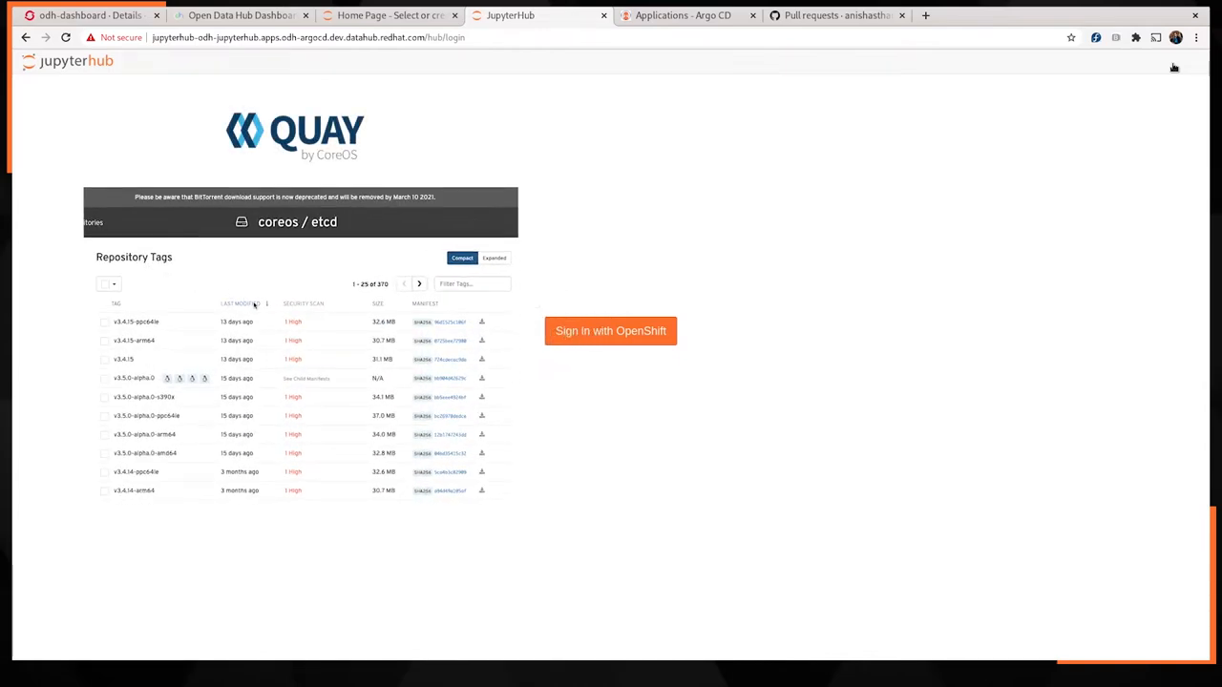
mouse_move(294, 321)
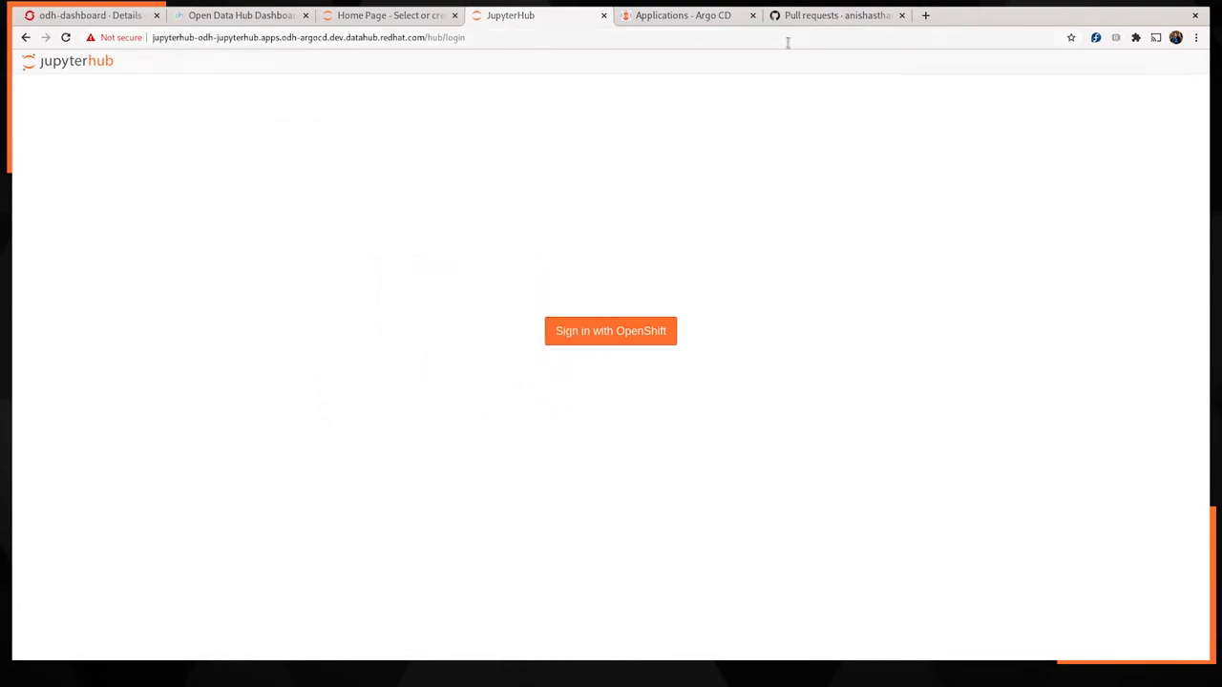
mouse_move(684, 15)
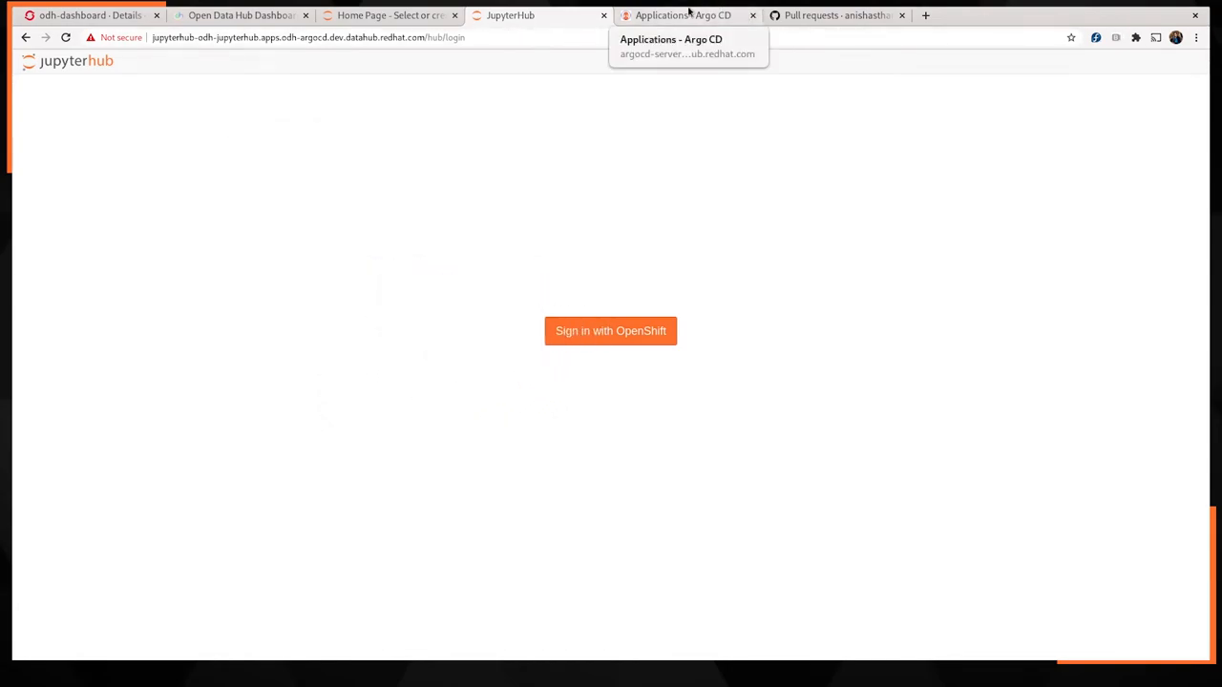
click(683, 15)
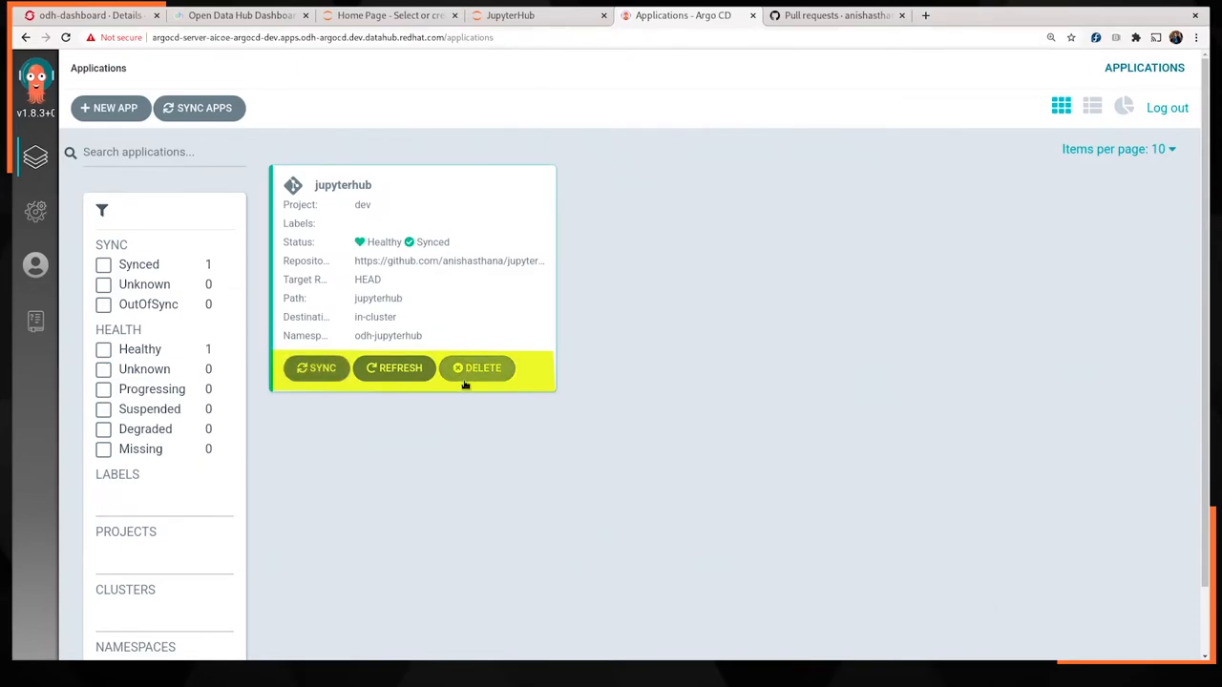
mouse_move(436, 306)
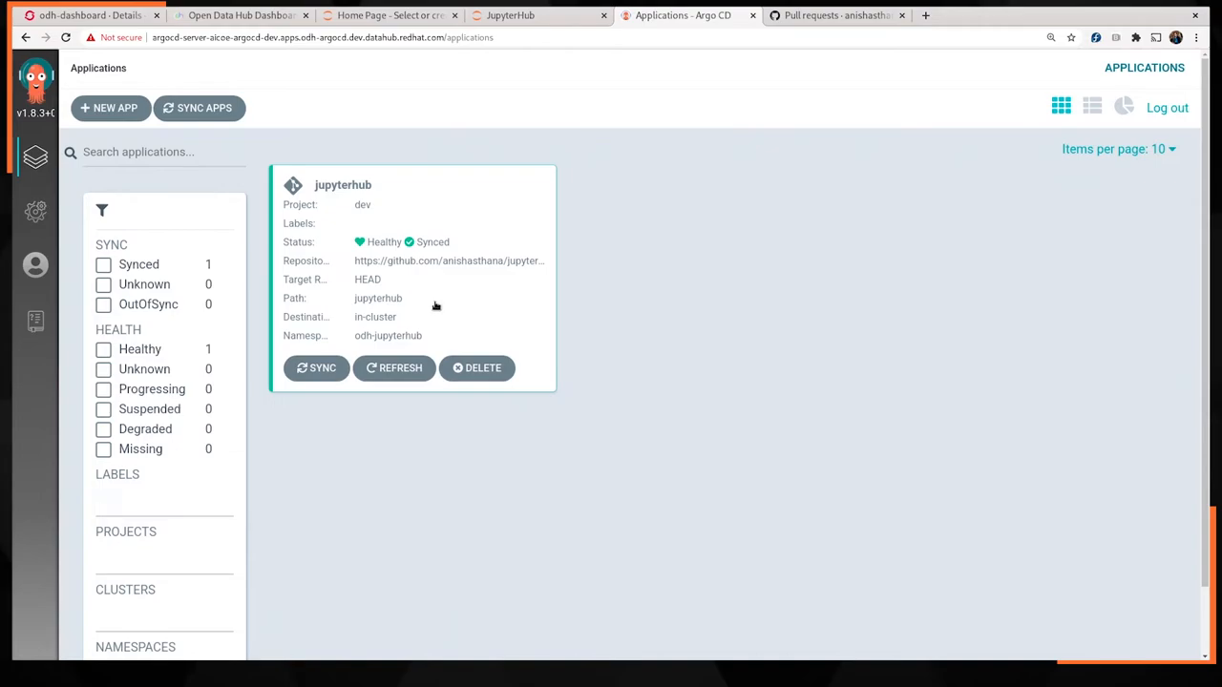
mouse_move(837, 15)
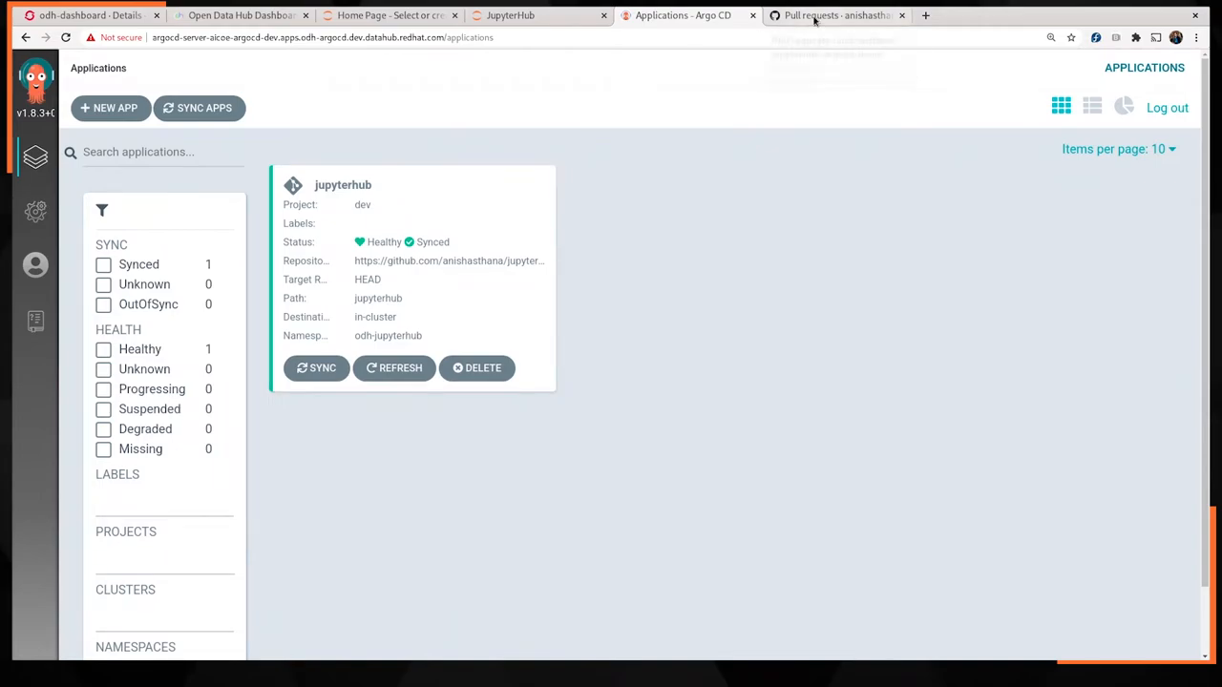
- After confirming jupyterhub is Healthy and Synced, go to the GitHub pull requests page
click(836, 15)
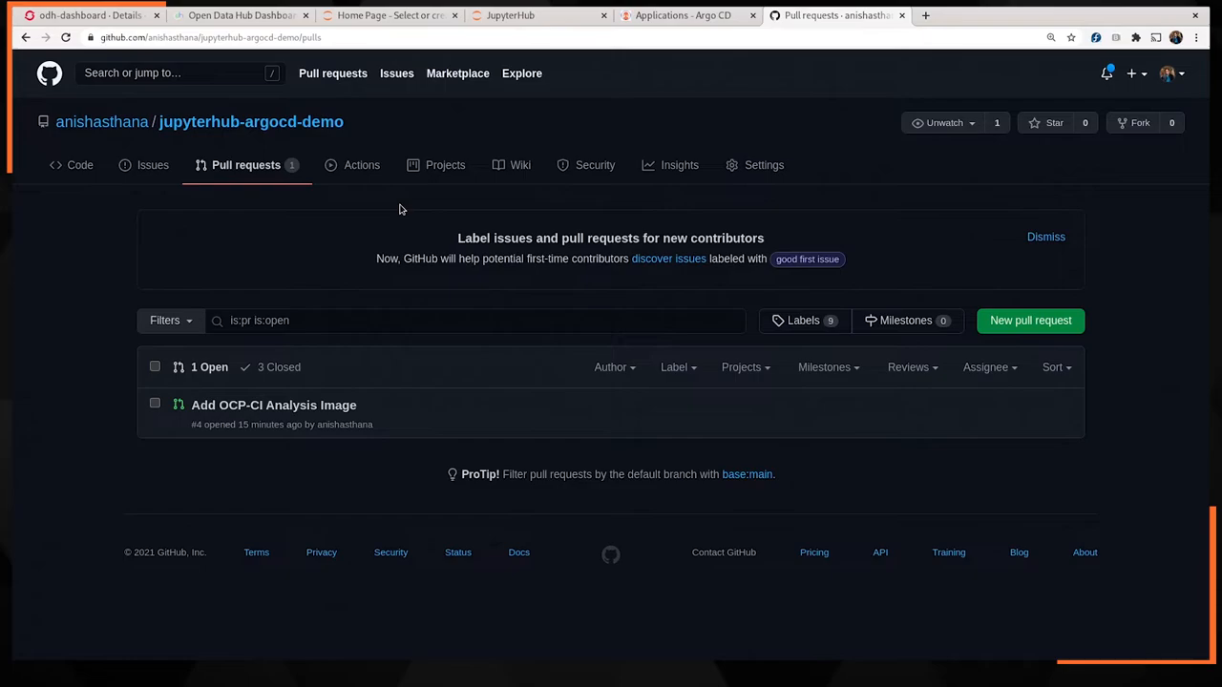
mouse_move(273, 404)
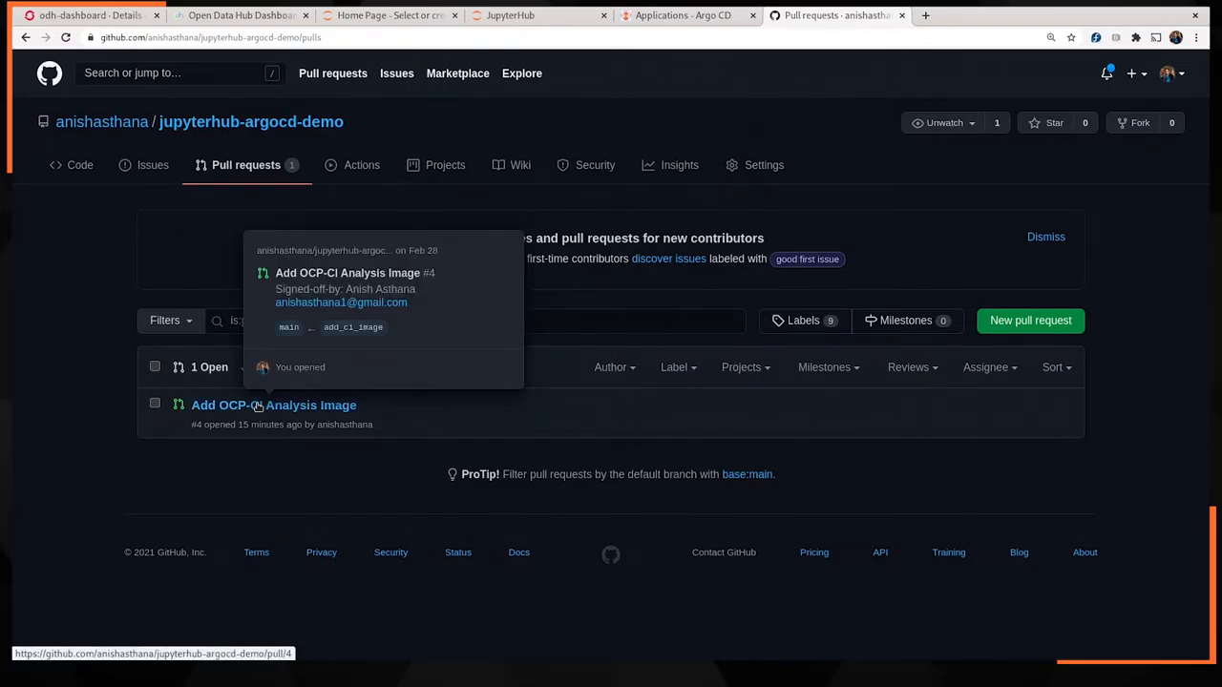
- Review kustomization.yaml and ocp-ci-analysis.yaml in the PR's changes, then return to its conversation
click(273, 405)
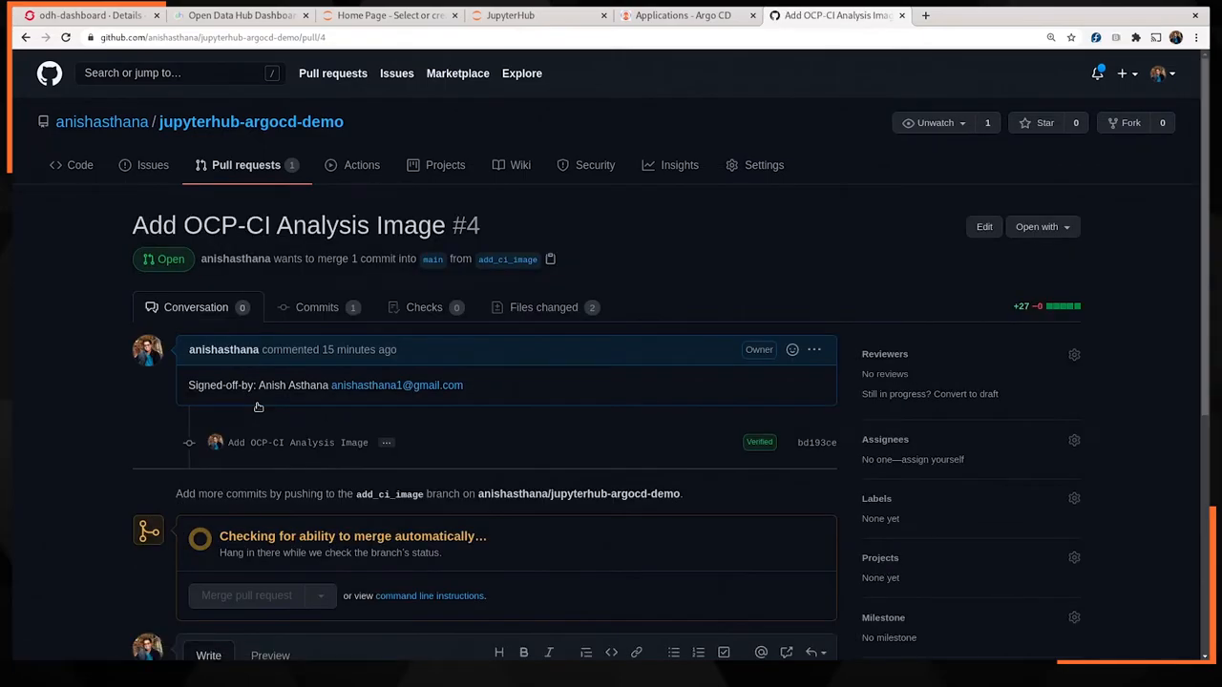
click(542, 305)
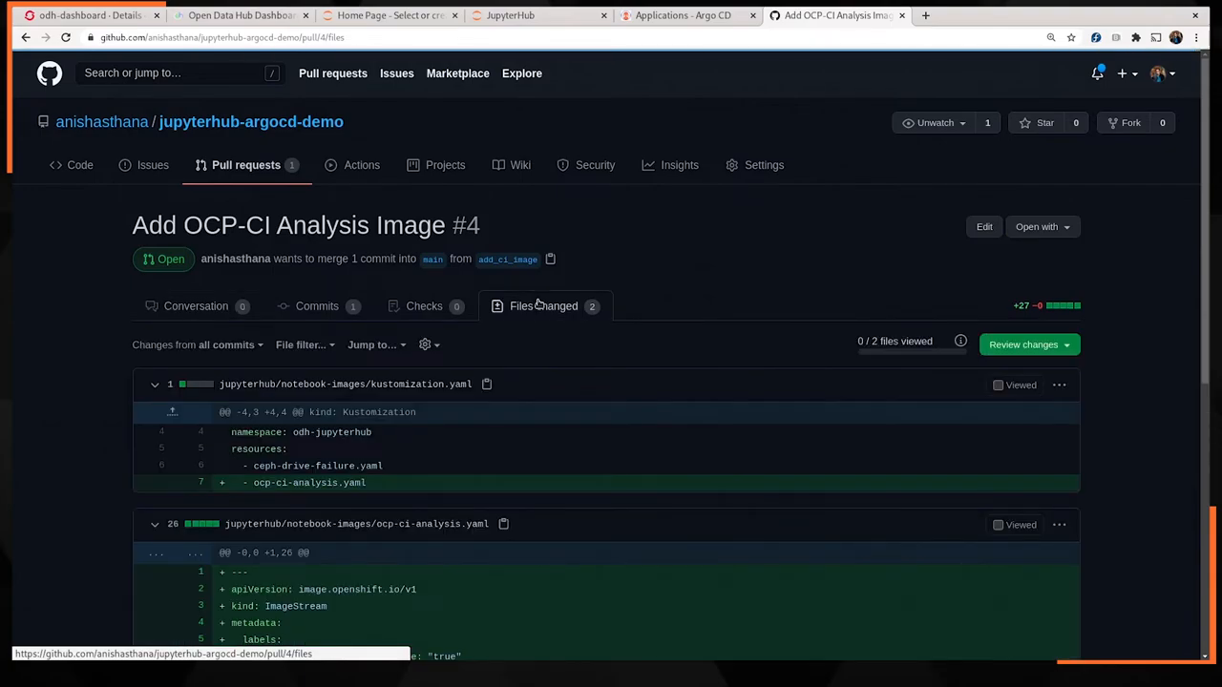
scroll(down, 3)
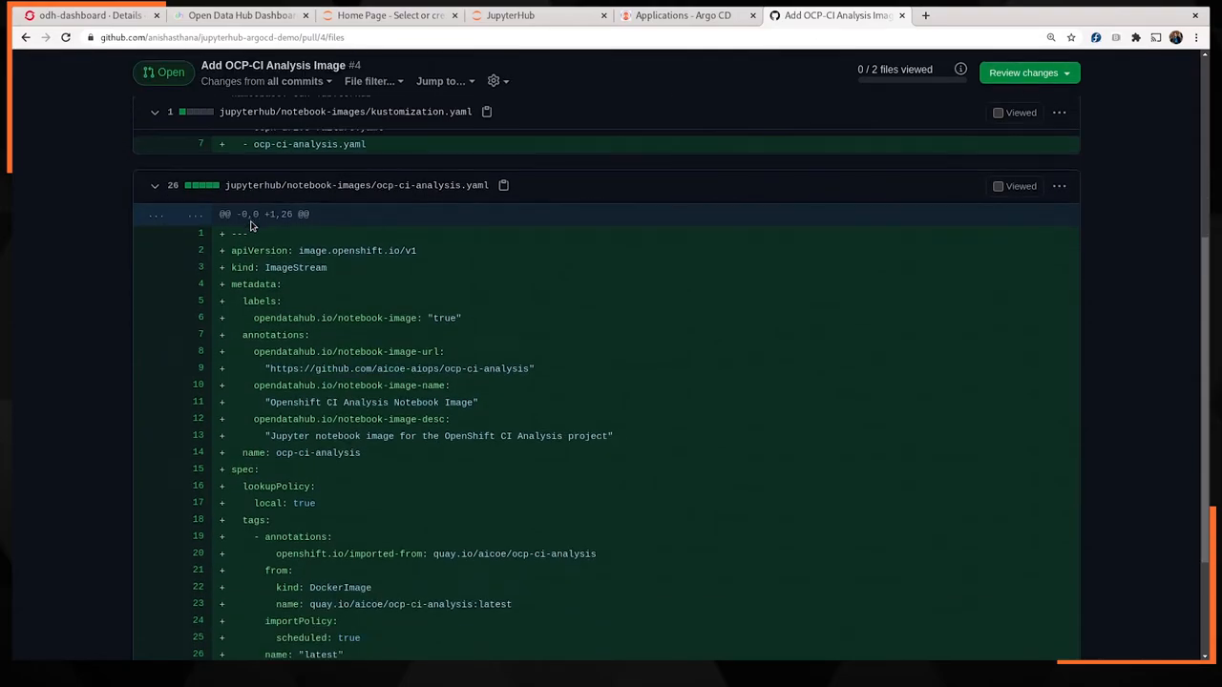
scroll(down, 3)
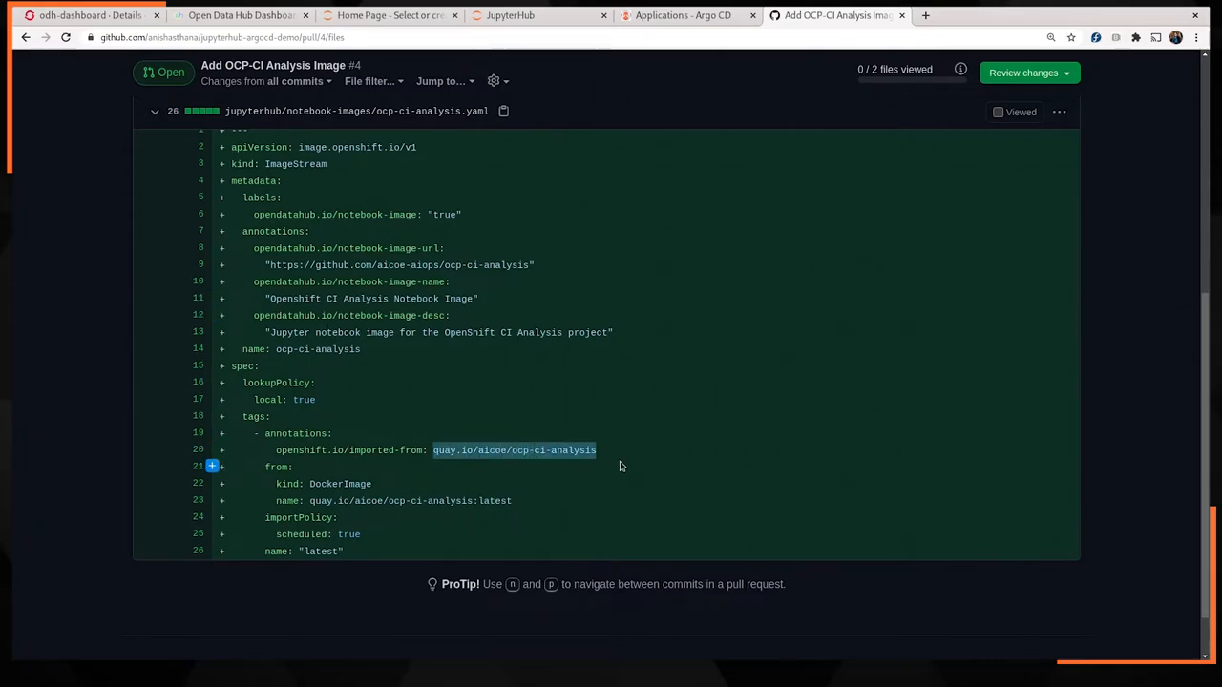
scroll(up, 3)
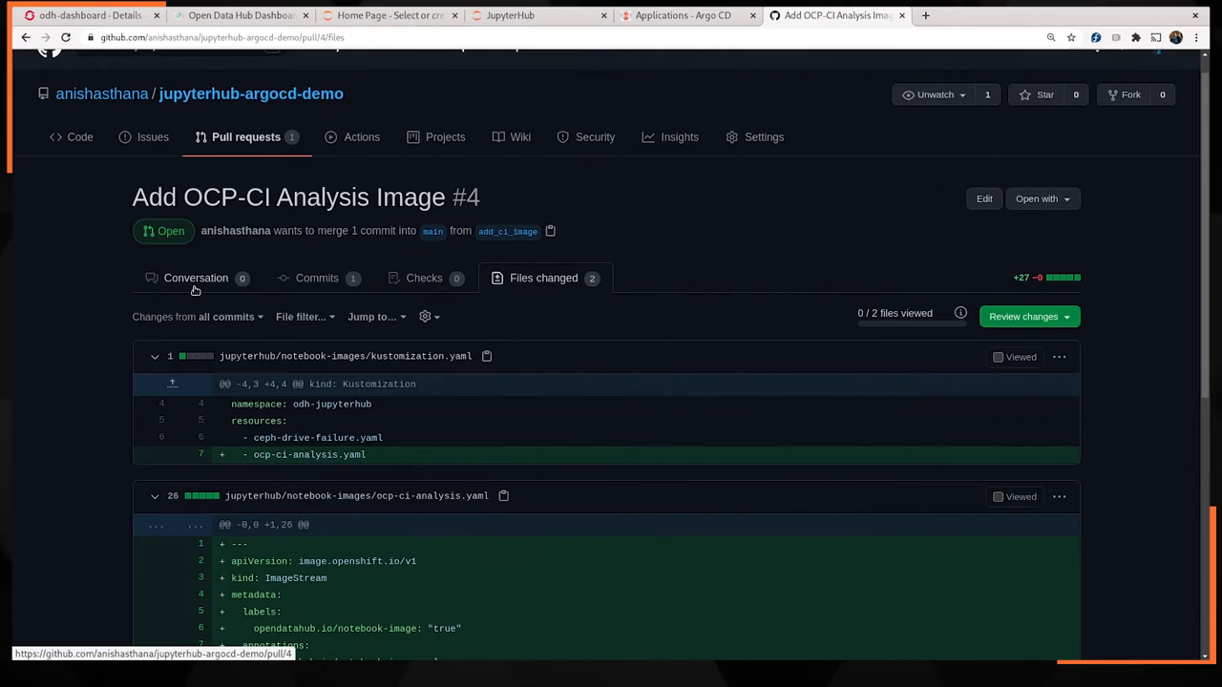
click(195, 278)
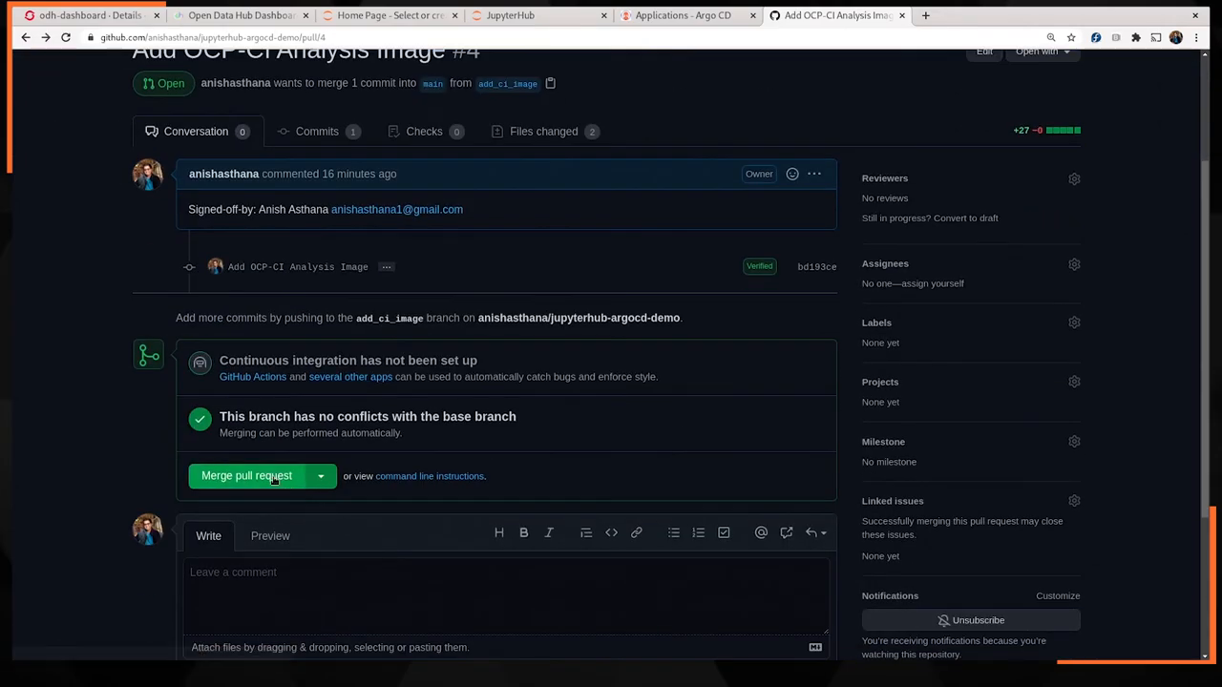
- Merge the Add OCP-CI Analysis Image PR into main and delete the add_ci_image branch
click(246, 476)
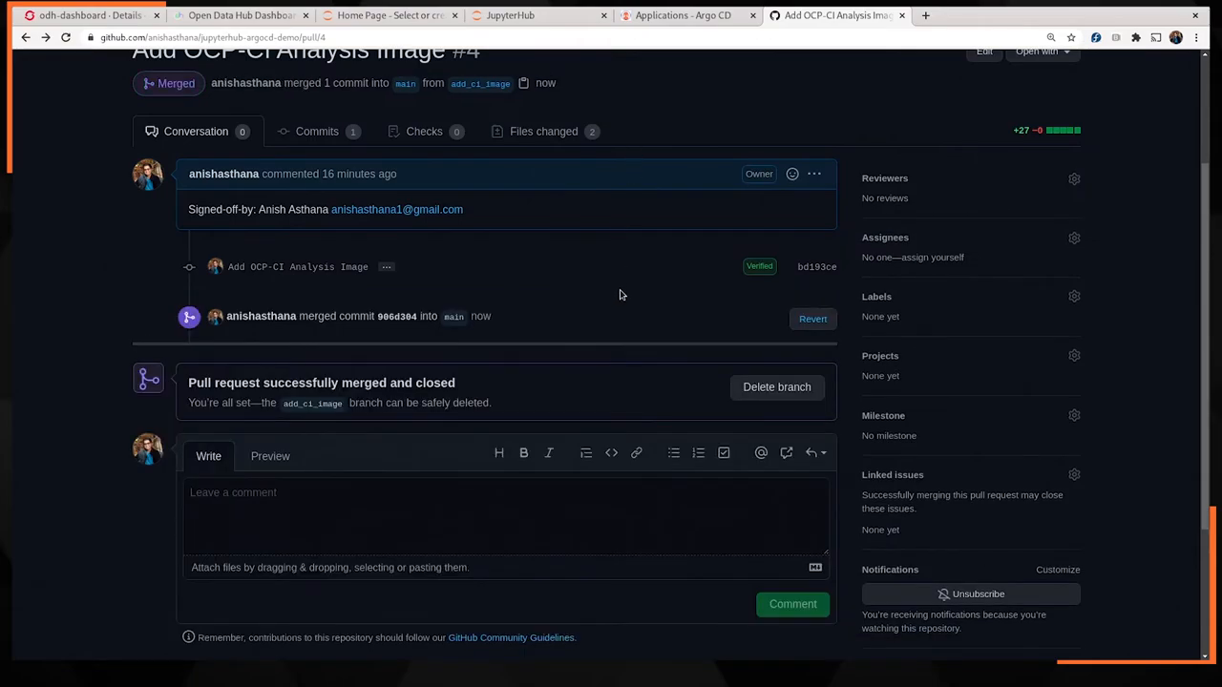
click(775, 386)
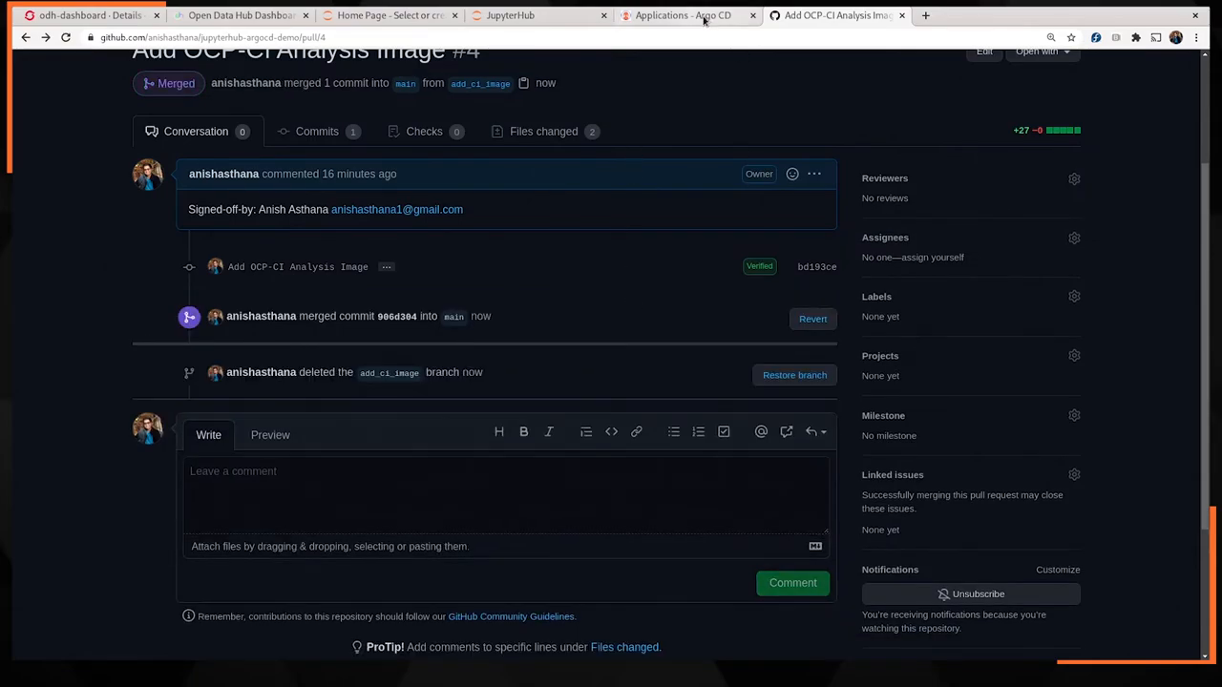
mouse_move(683, 15)
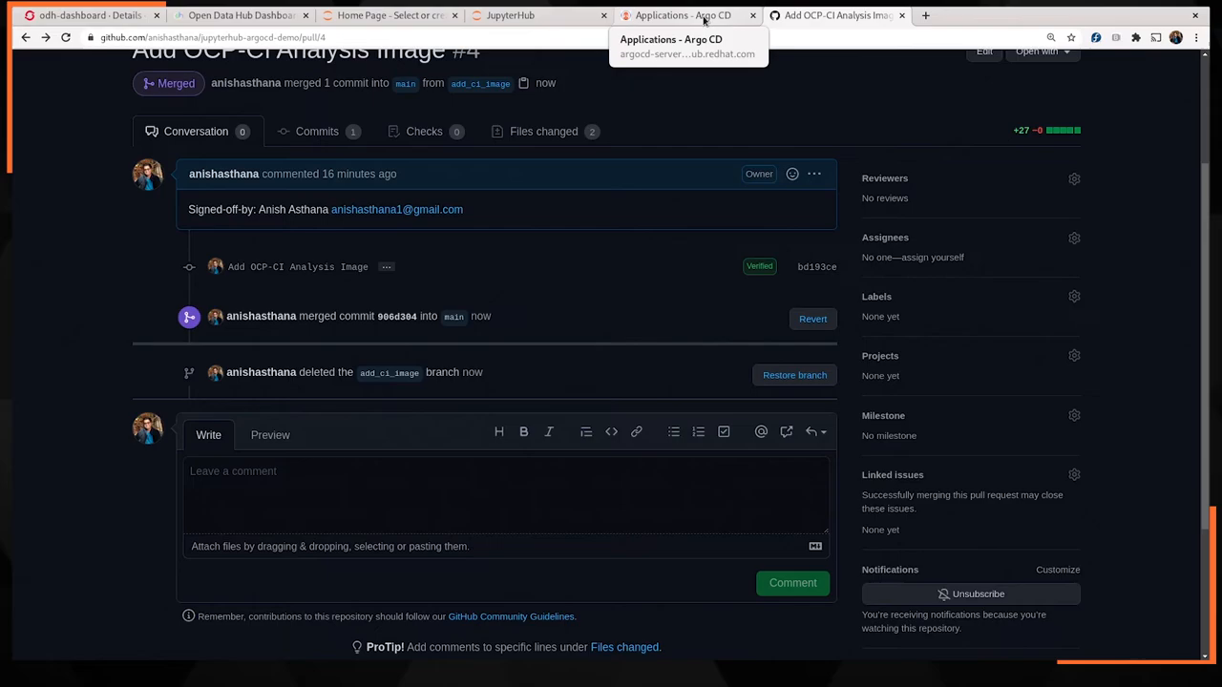
click(684, 15)
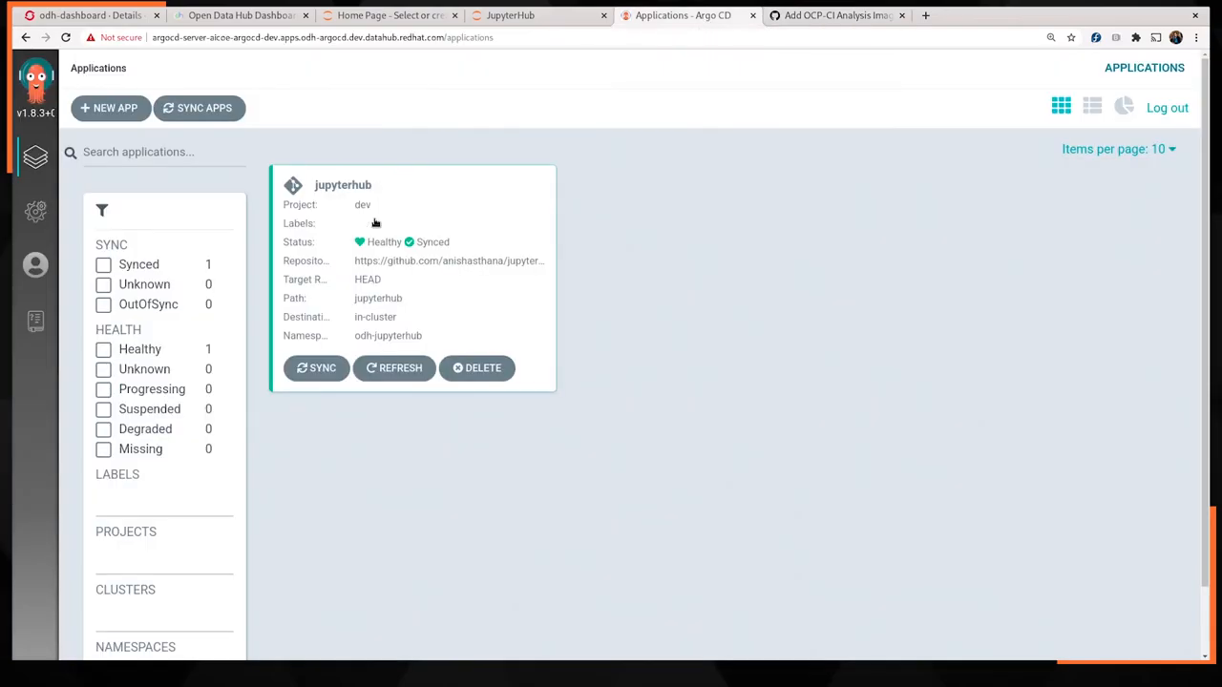
- View the jupyterhub app's diff showing the new ocp-ci-analysis ImageStream awaiting sync
click(344, 183)
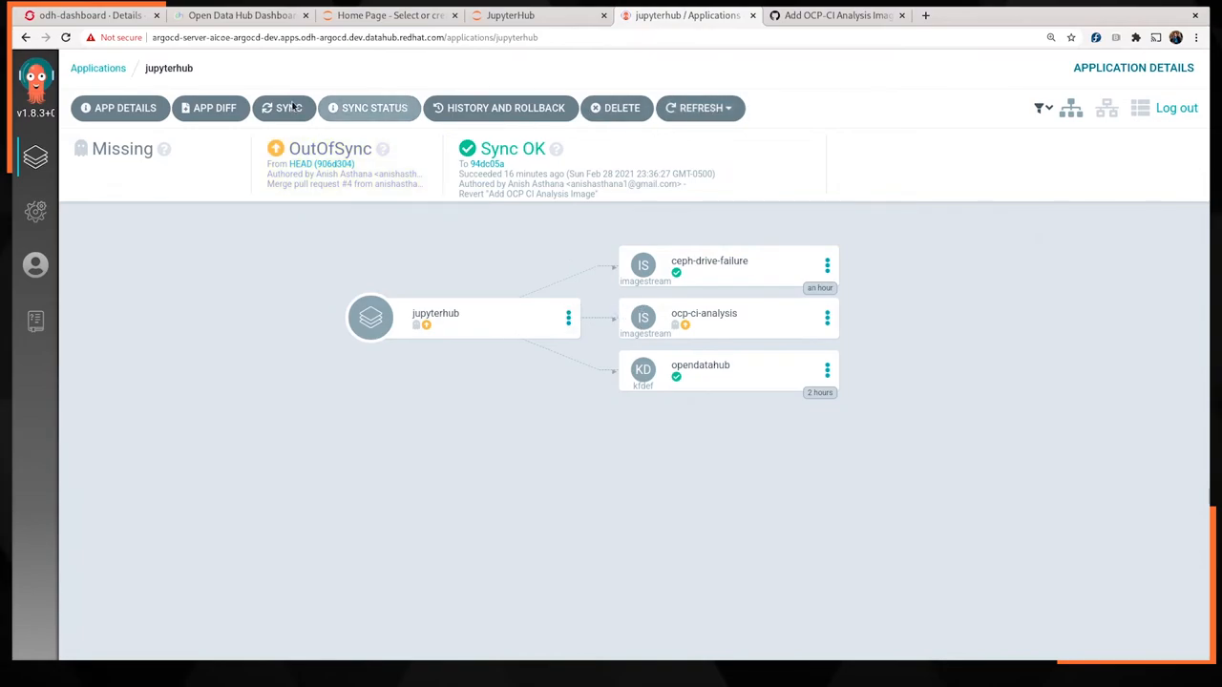
click(213, 106)
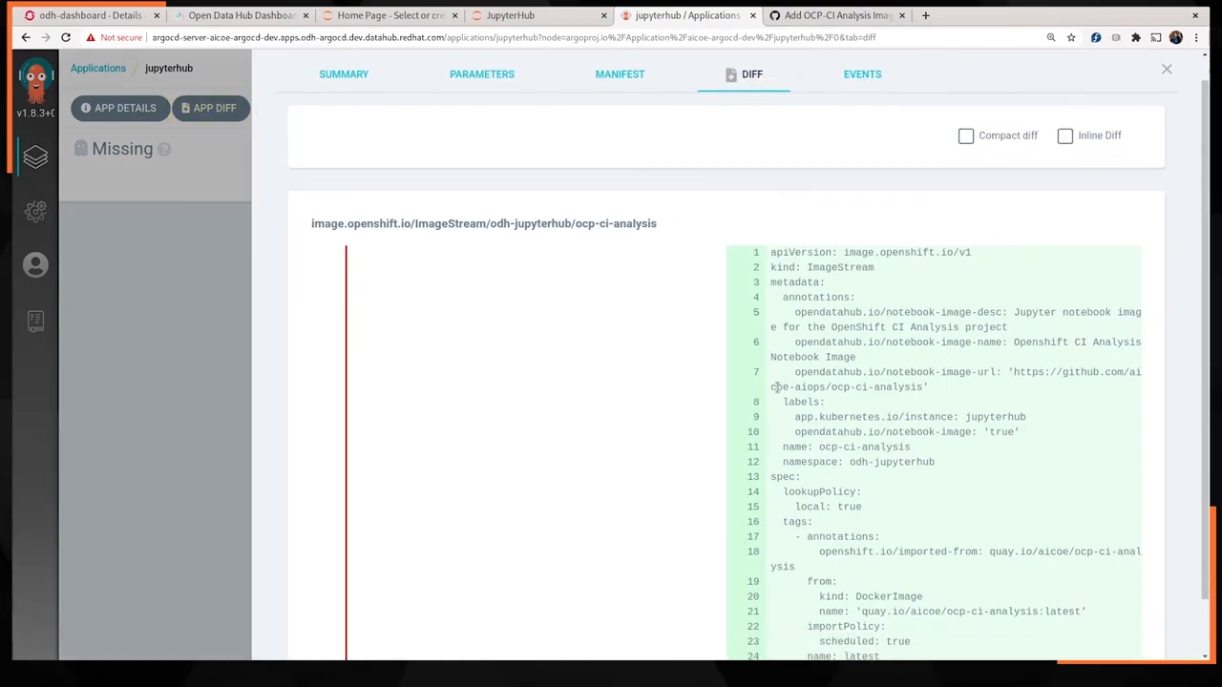
scroll(down, 3)
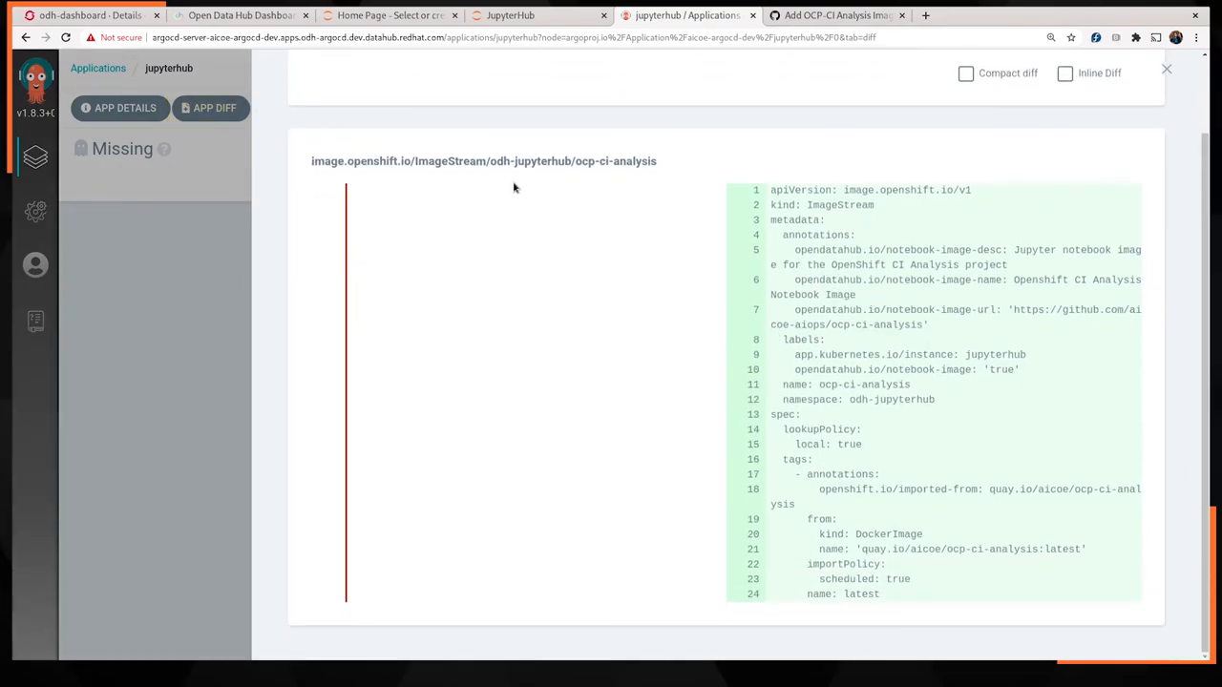
mouse_move(214, 229)
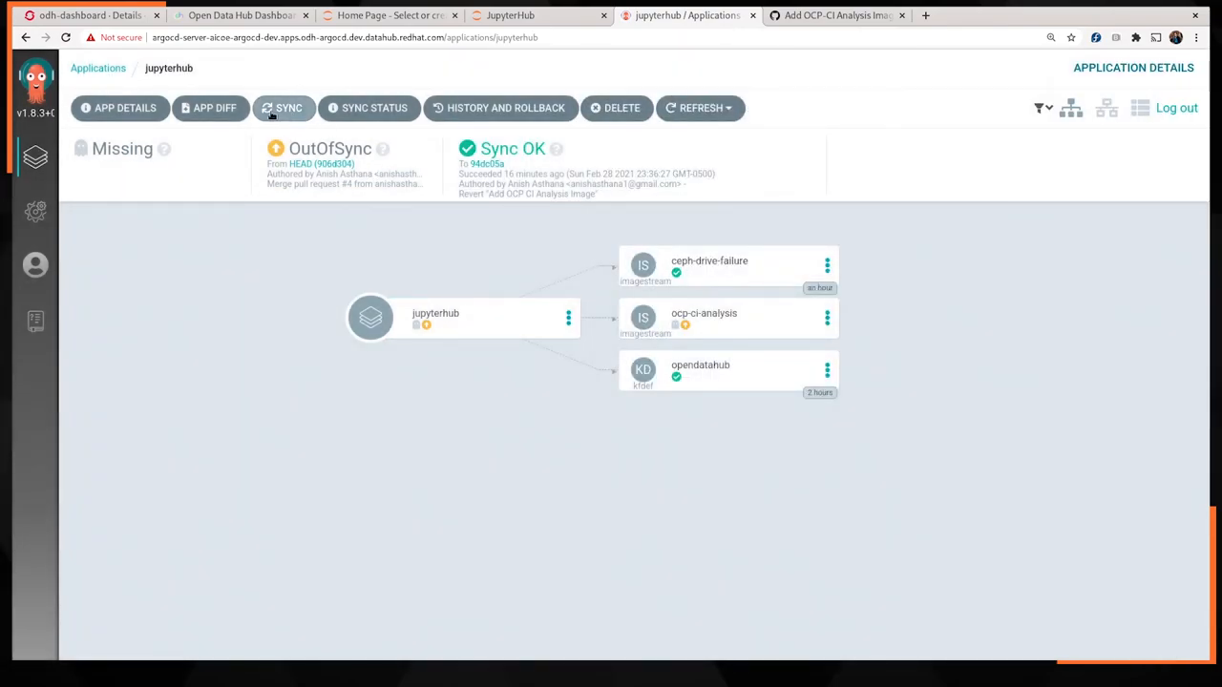
- Synchronize the jupyterhub application so it becomes Healthy and Synced
click(282, 107)
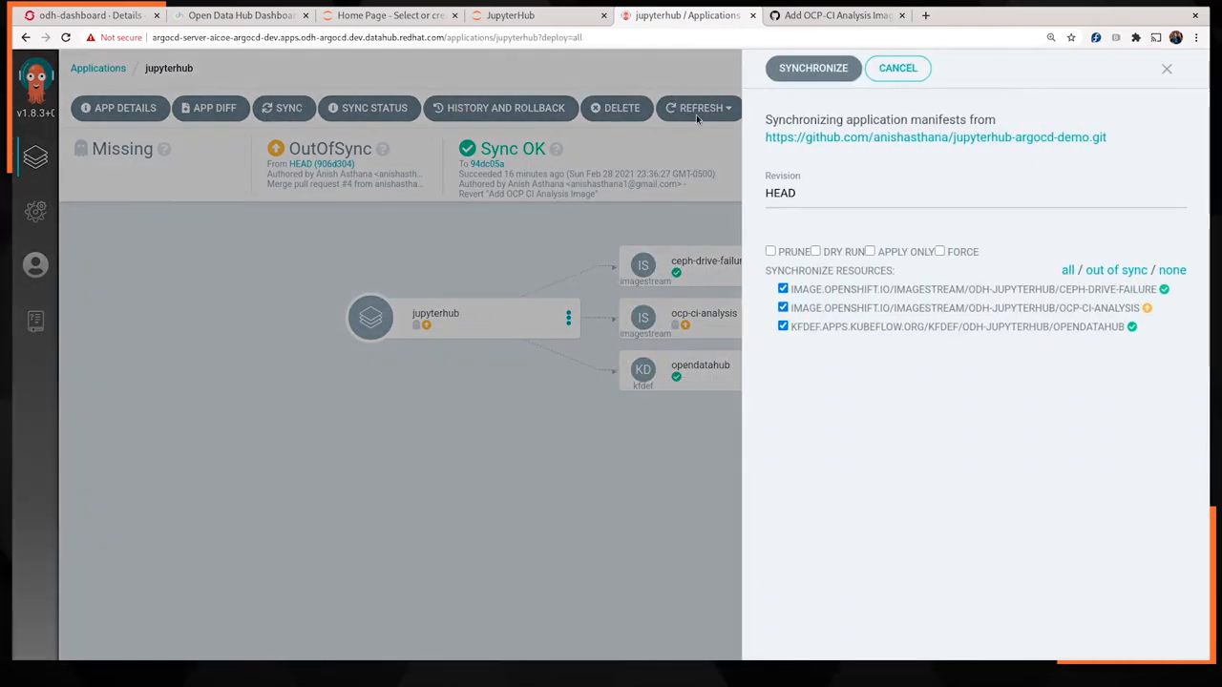
click(813, 68)
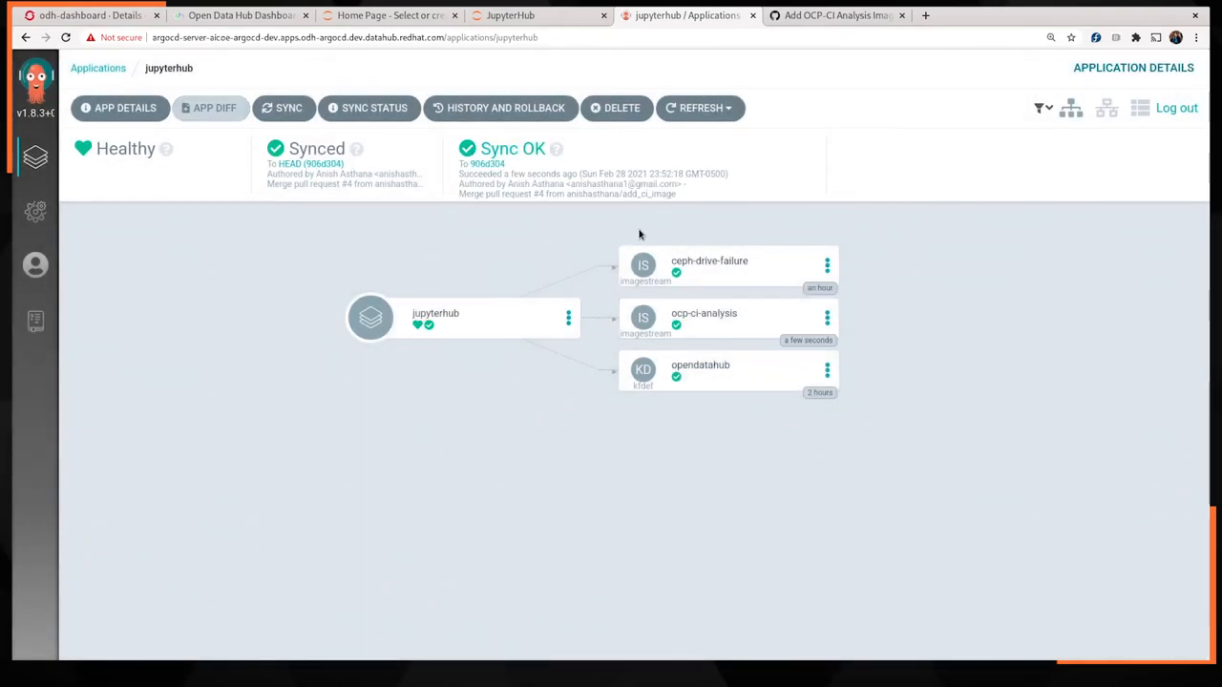
mouse_move(519, 153)
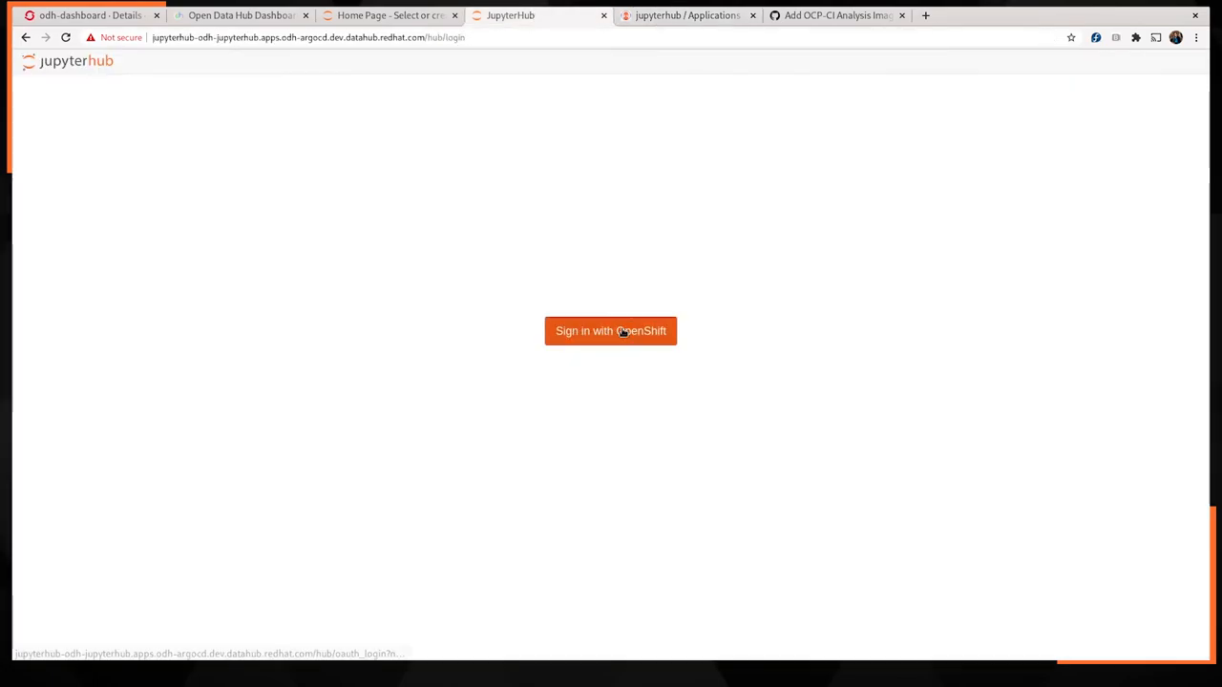
- Sign in to JupyterHub with OpenShift credentials, reaching the Spawner Options page
click(611, 331)
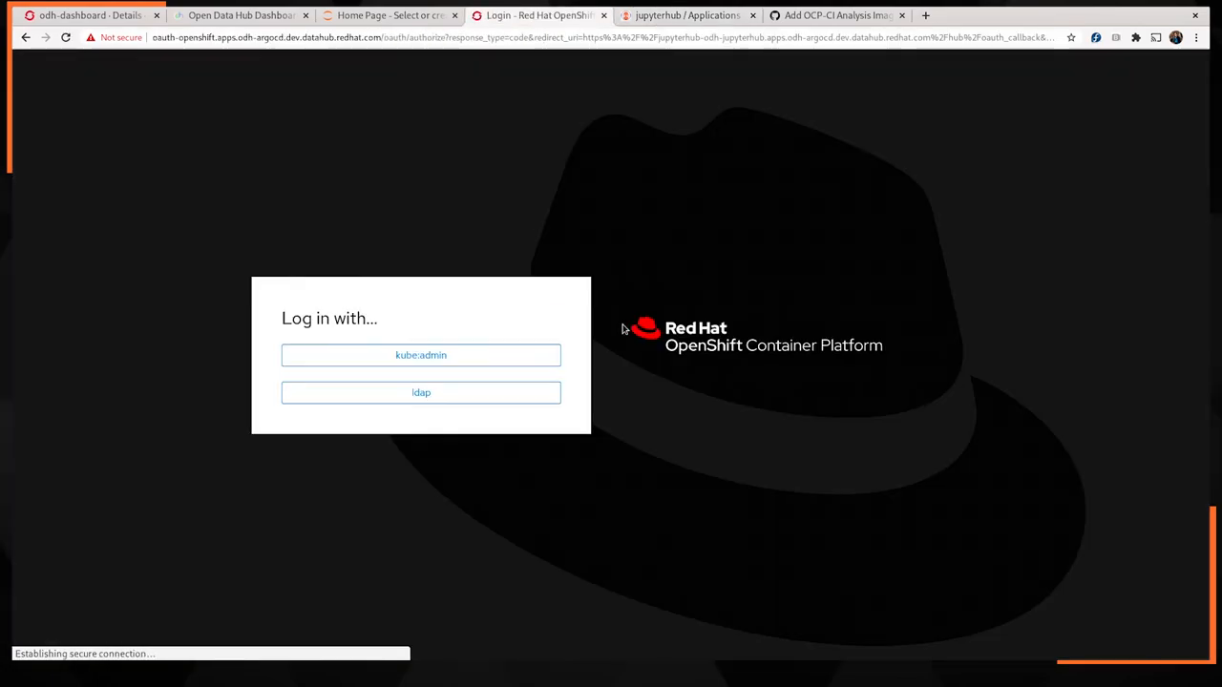
click(420, 394)
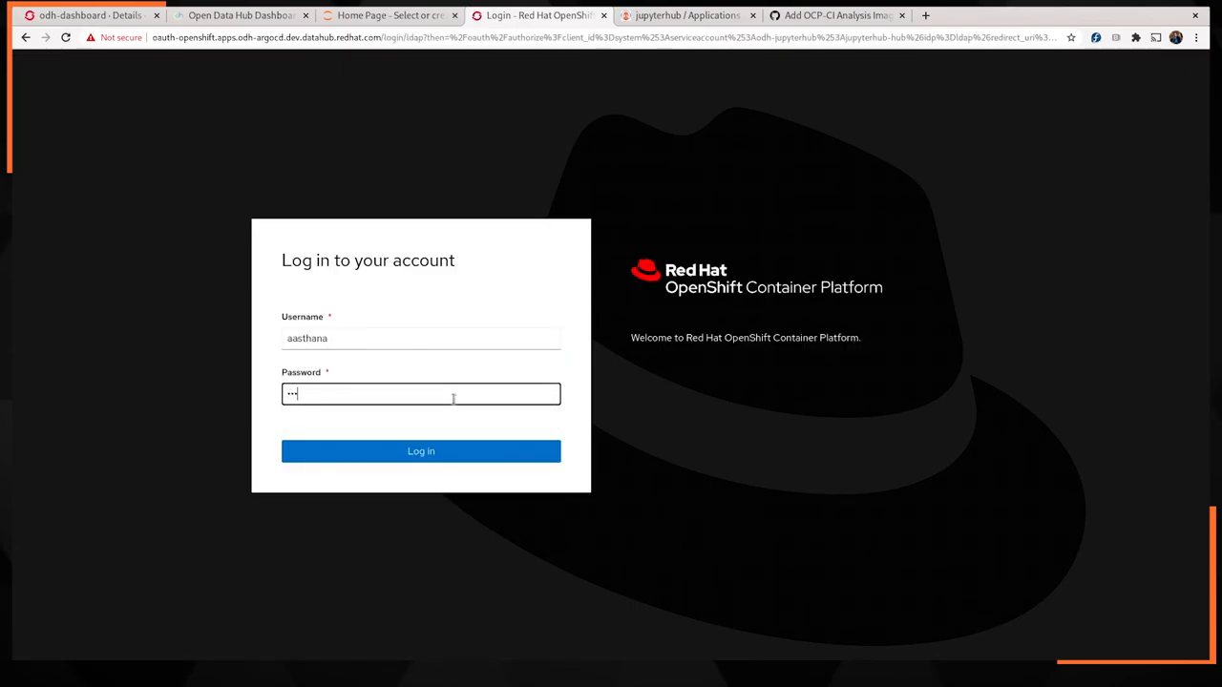
click(420, 451)
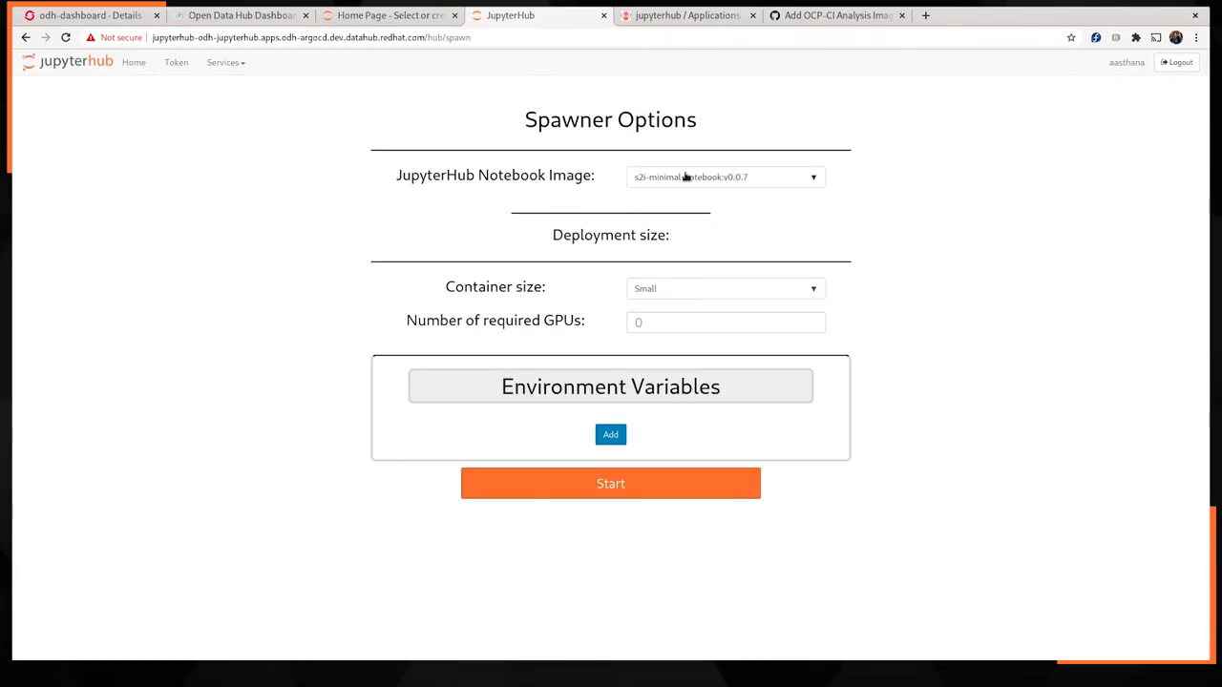
- Start a notebook server using the ocp-ci-analysis:latest image
click(724, 176)
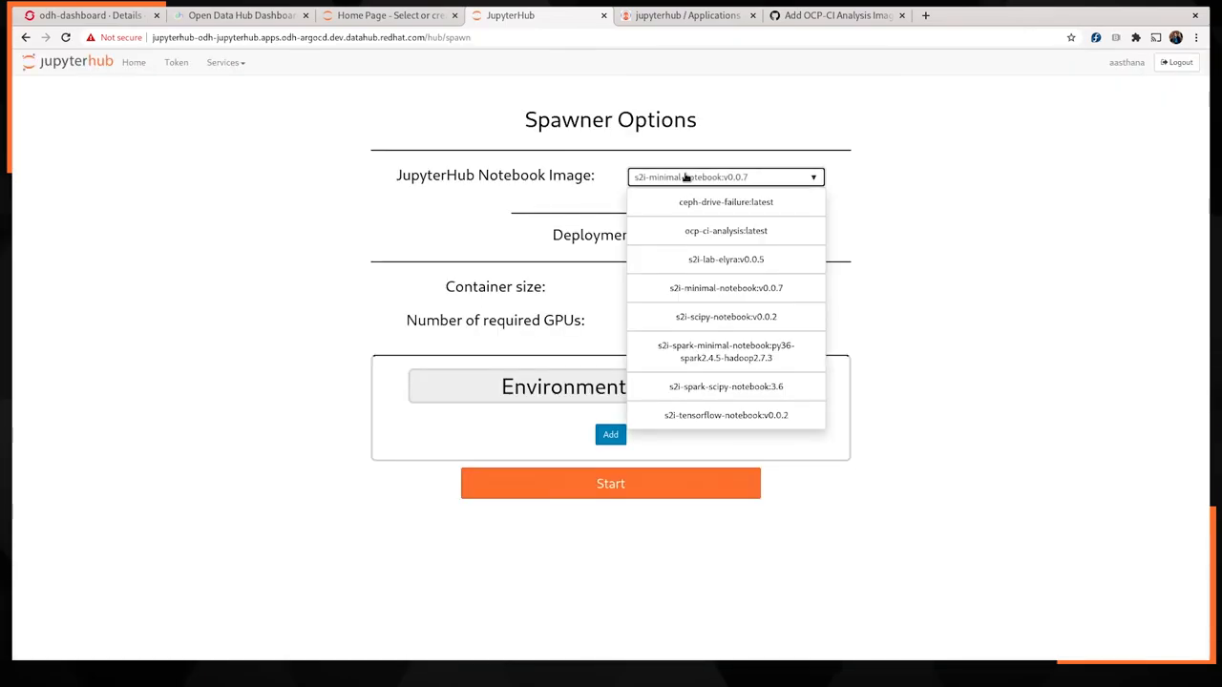
mouse_move(726, 229)
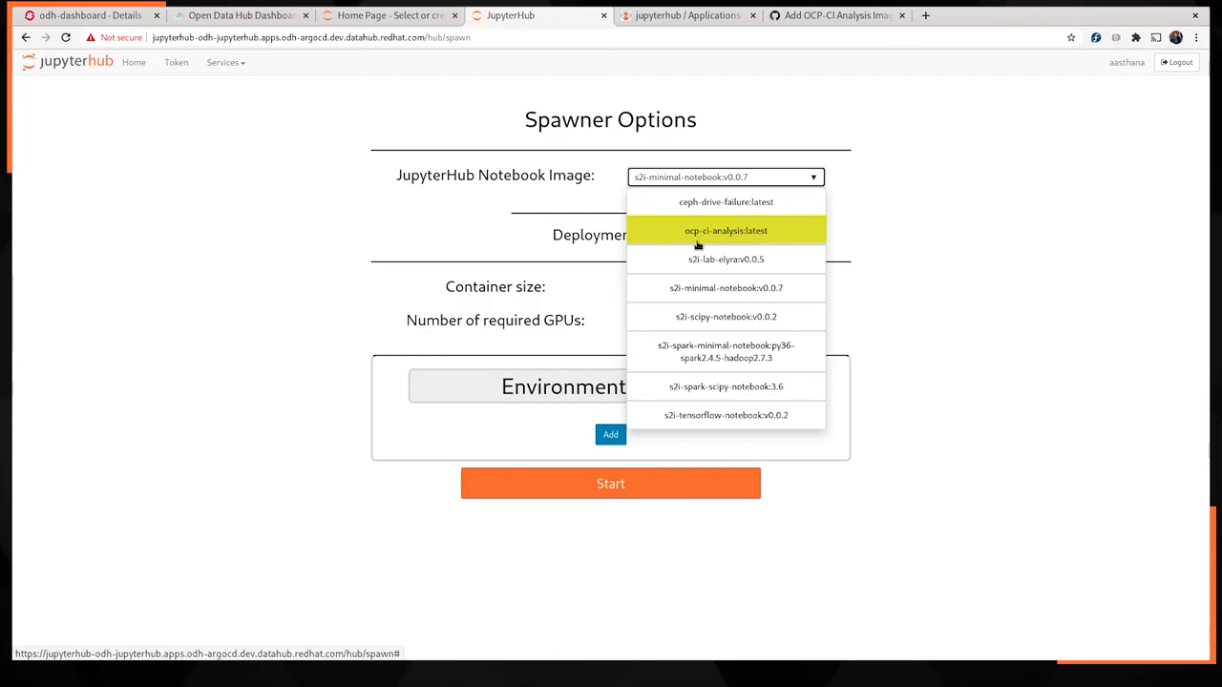
click(725, 229)
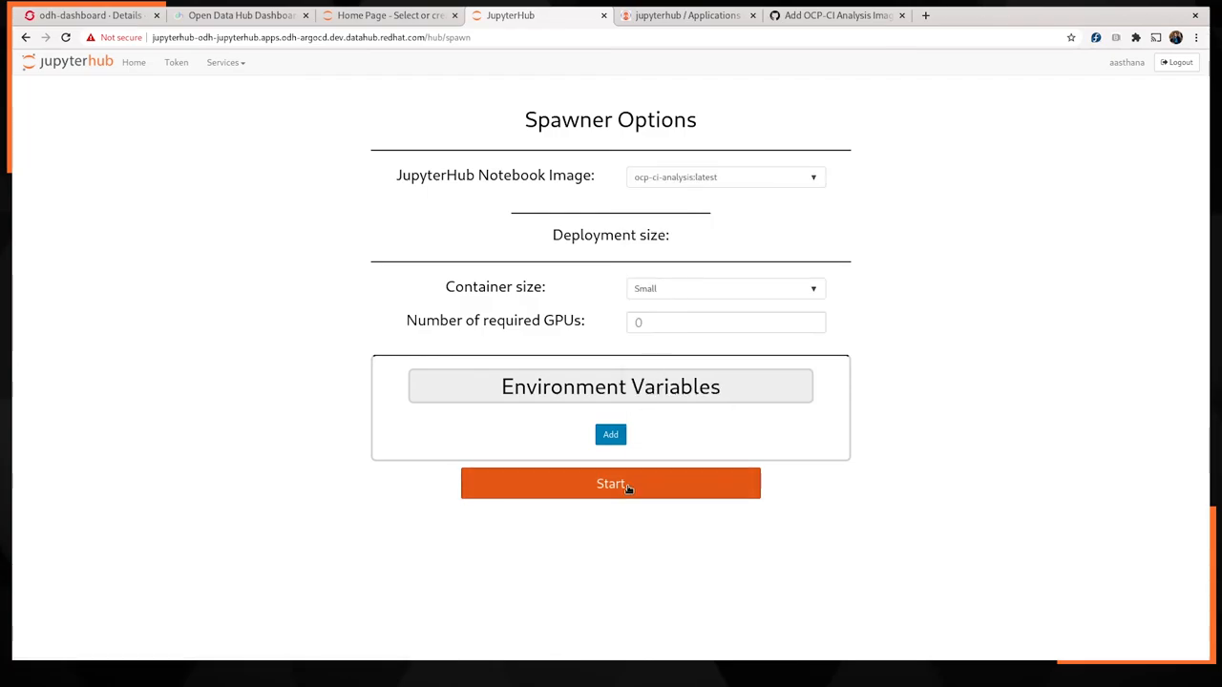
click(610, 483)
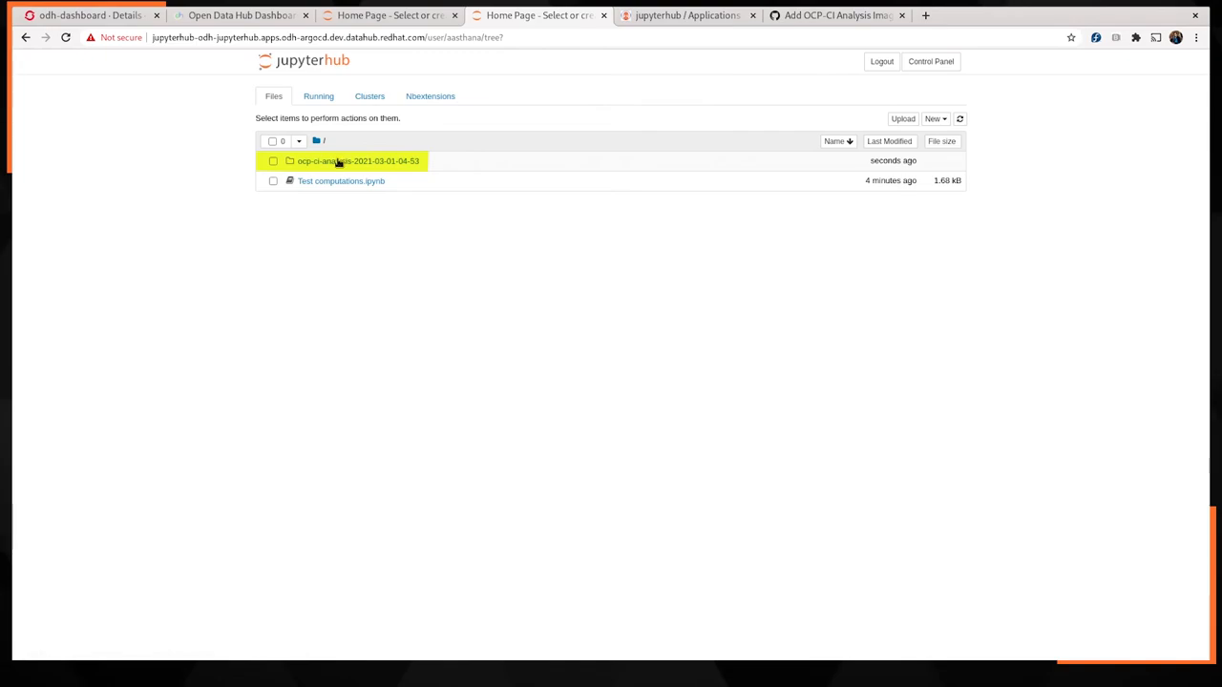
- Browse the ocp-ci-analysis project folder and its notebooks subfolder, ending at the project root
click(359, 160)
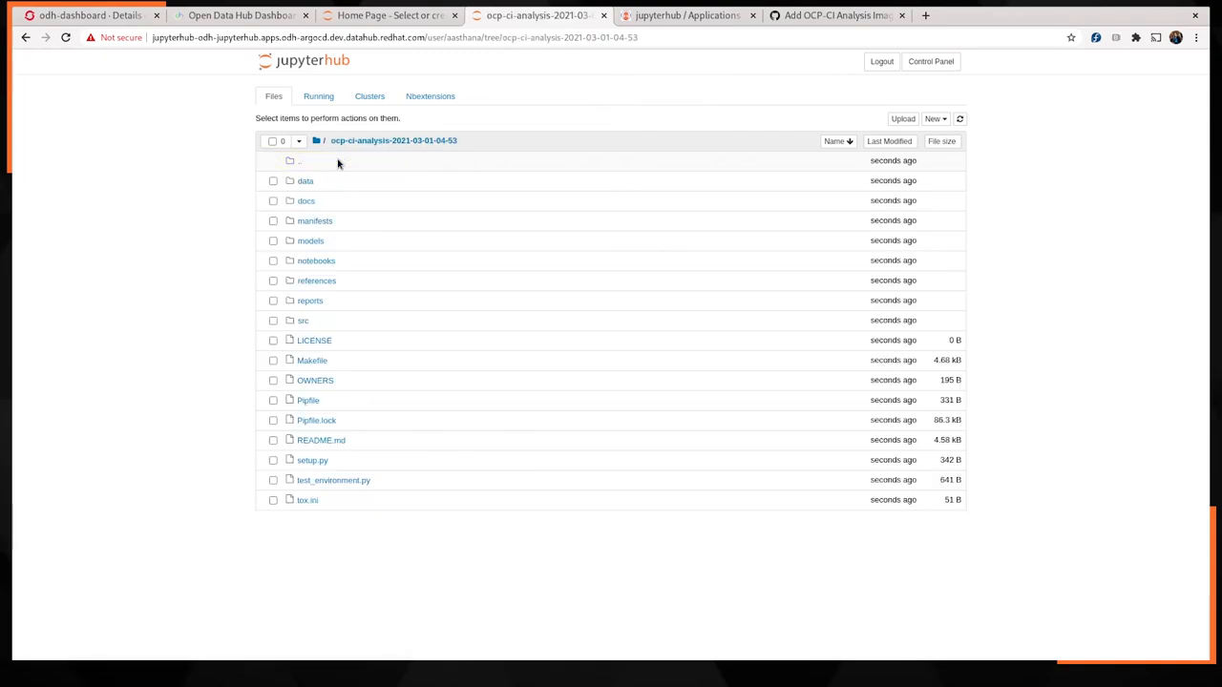
mouse_move(333, 218)
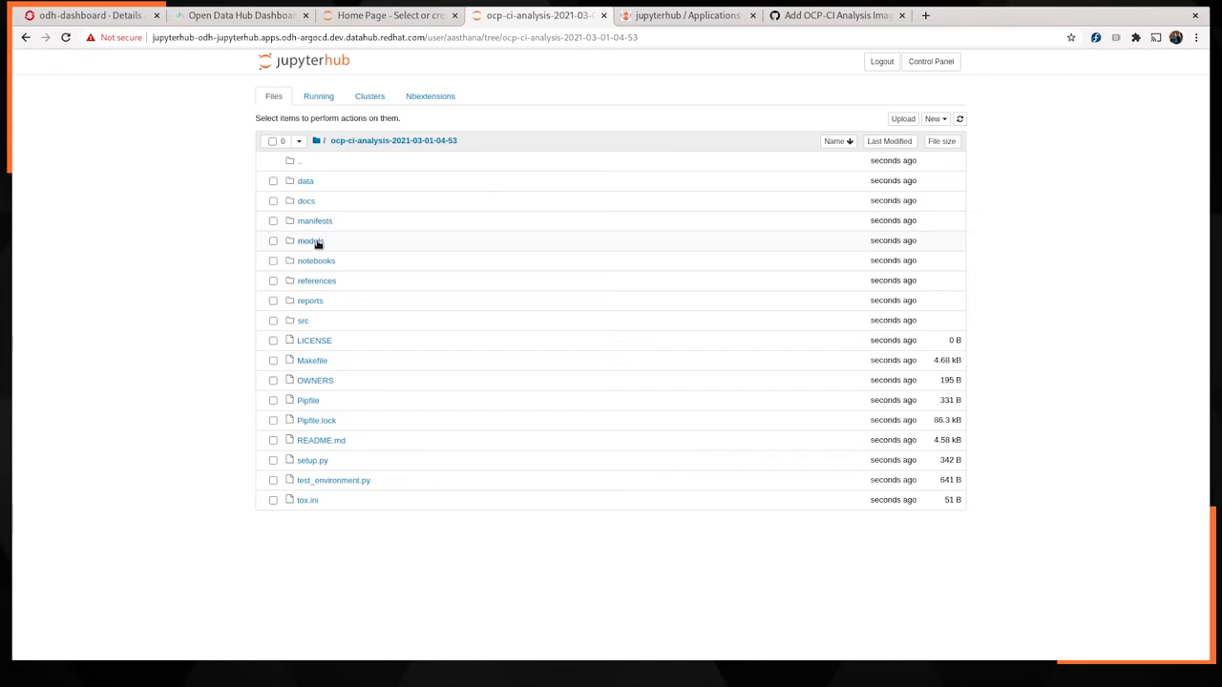
click(317, 259)
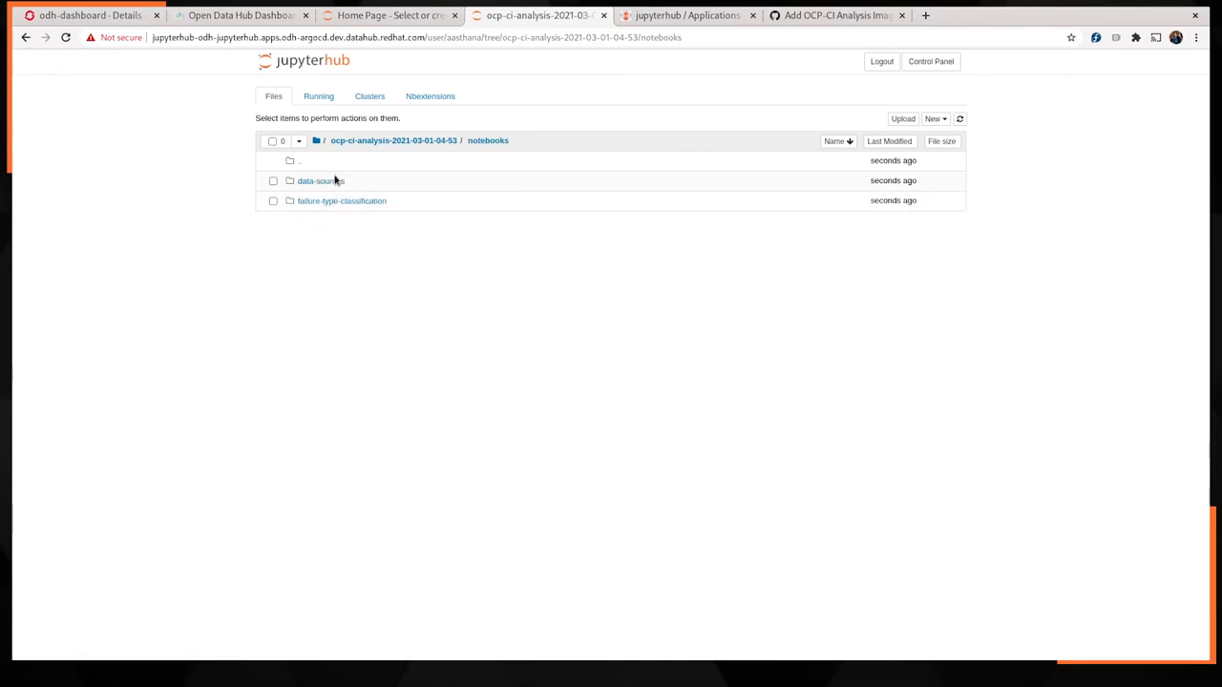
click(394, 142)
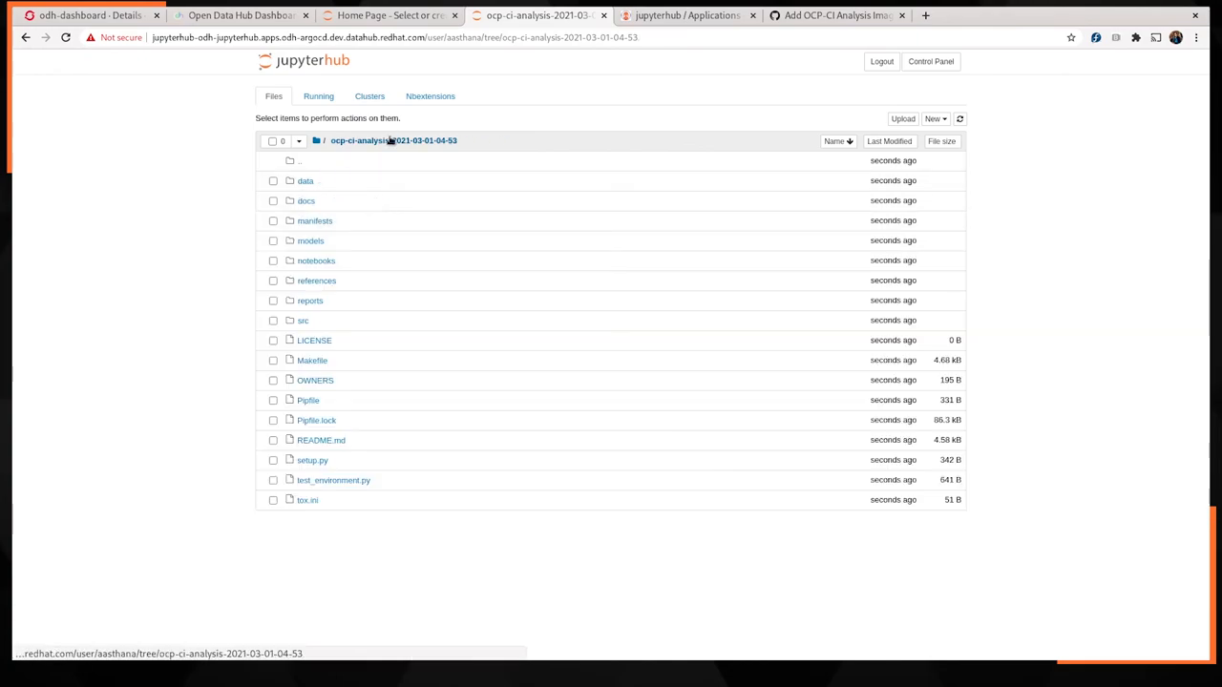